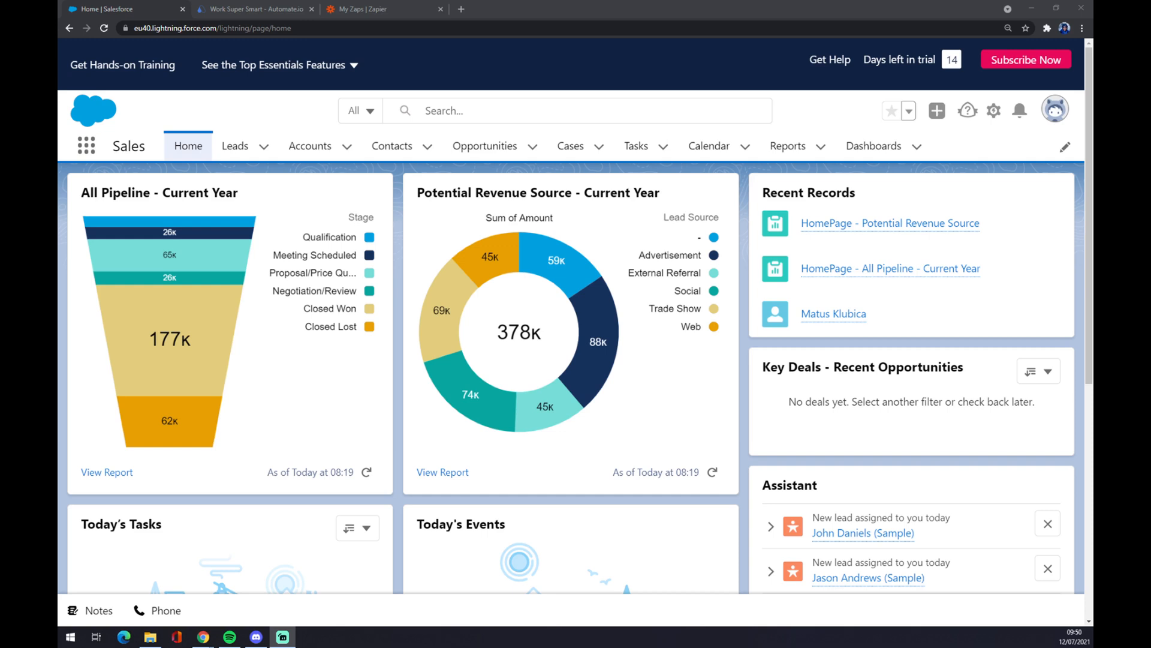
{"action": "mouse_move", "coordinate": [980, 131]}
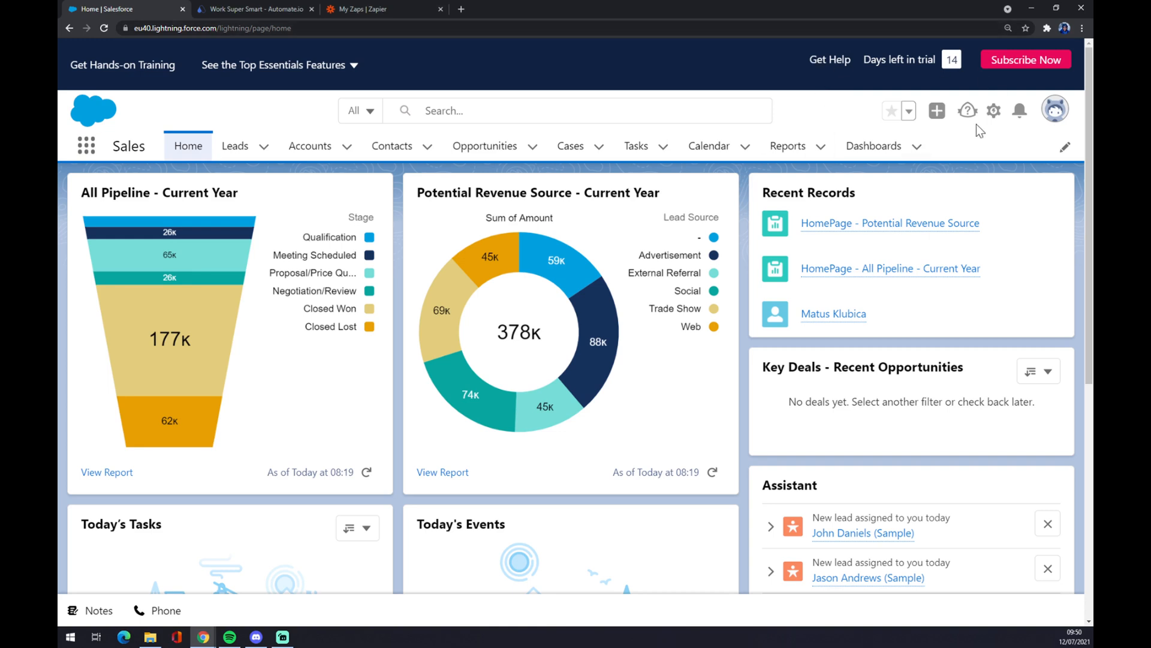
{"action": "mouse_move", "coordinate": [522, 103]}
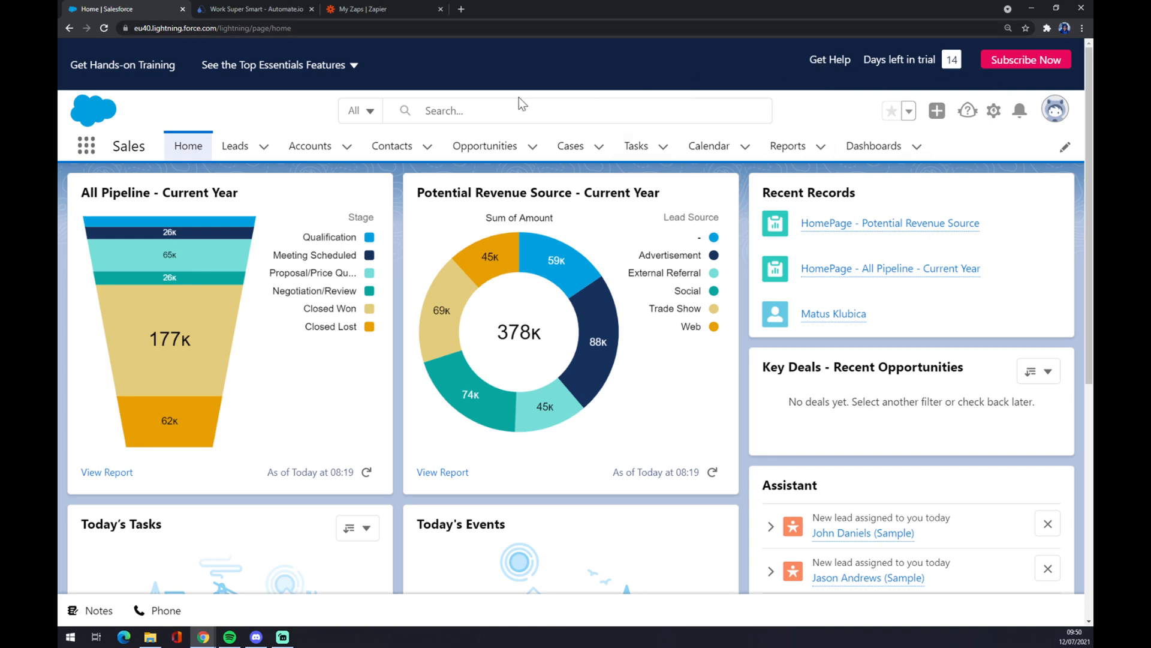
{"action": "mouse_move", "coordinate": [499, 90]}
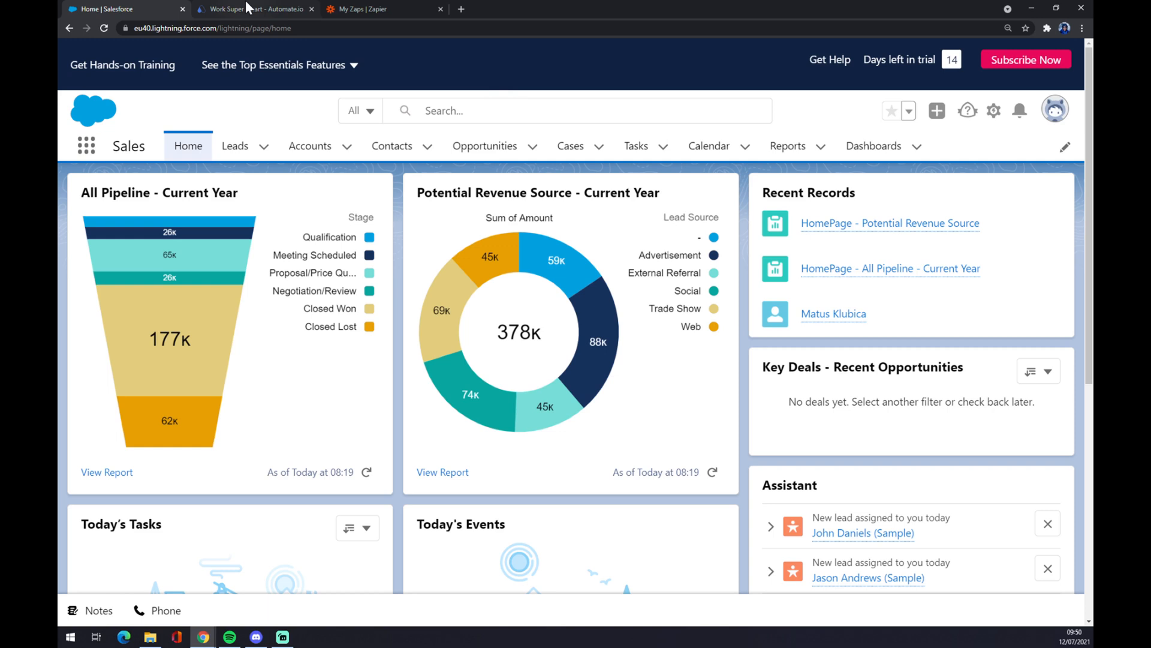
Switch to the Automate.io site and bring up its Integrations menu of popular apps.
{"action": "left_click", "coordinate": [253, 8]}
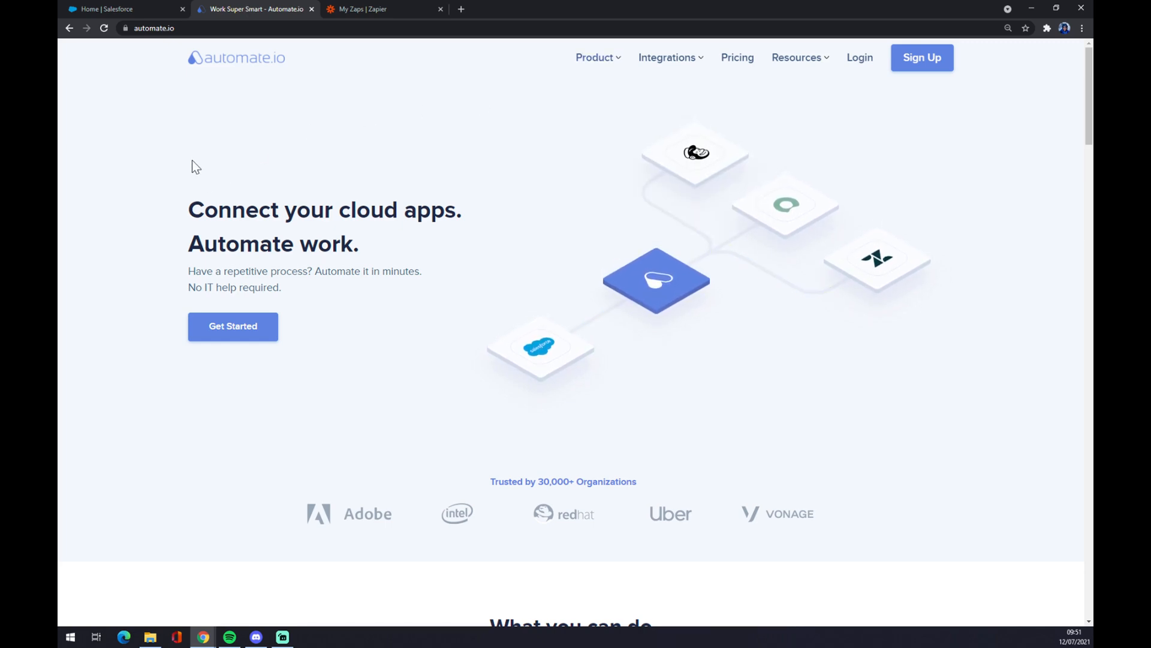
{"action": "mouse_move", "coordinate": [495, 365]}
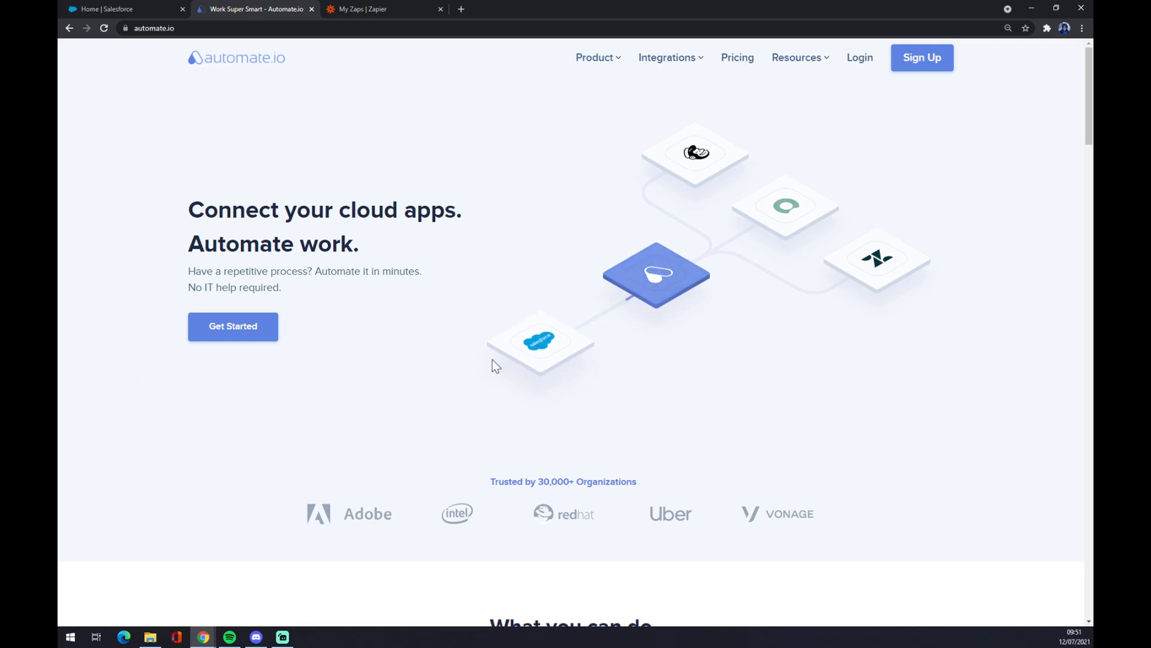
{"action": "left_click", "coordinate": [667, 57]}
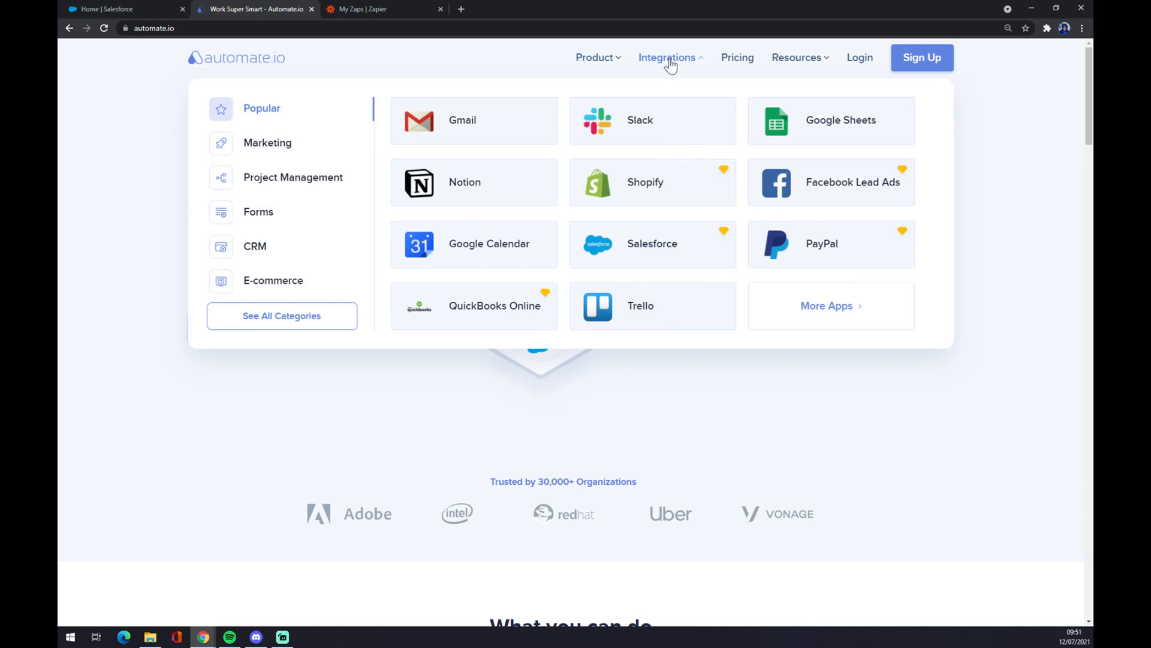
{"action": "mouse_move", "coordinate": [670, 70]}
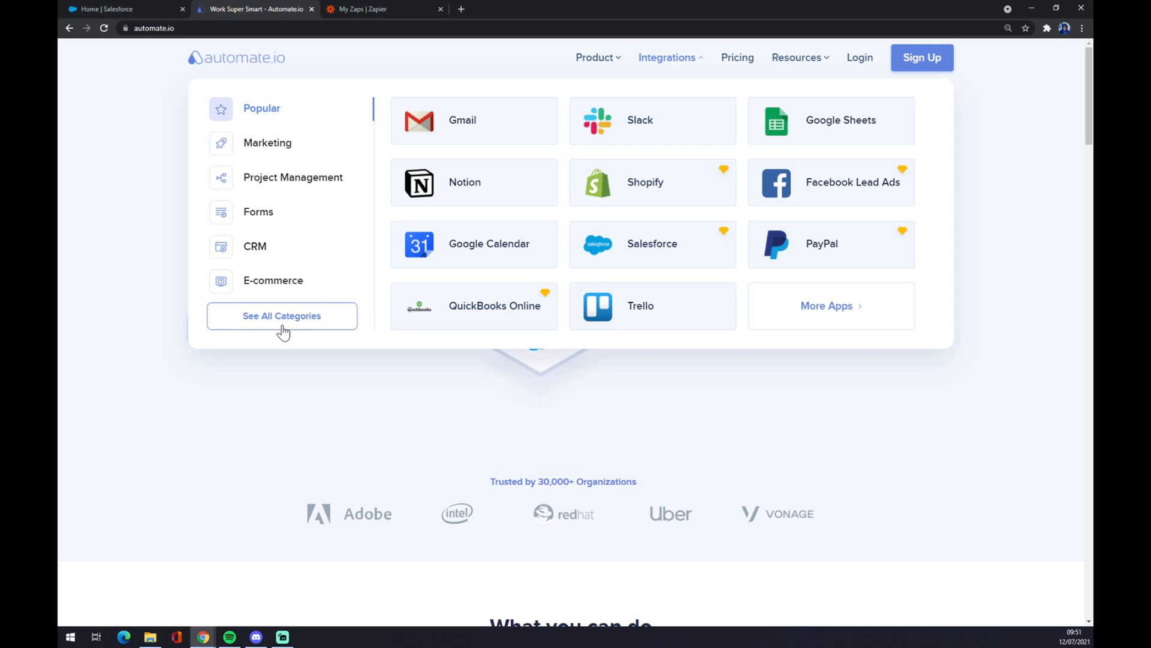
Browse the full integrations catalogue, search 'soles' and open the Salesforce integrations page.
{"action": "left_click", "coordinate": [280, 316]}
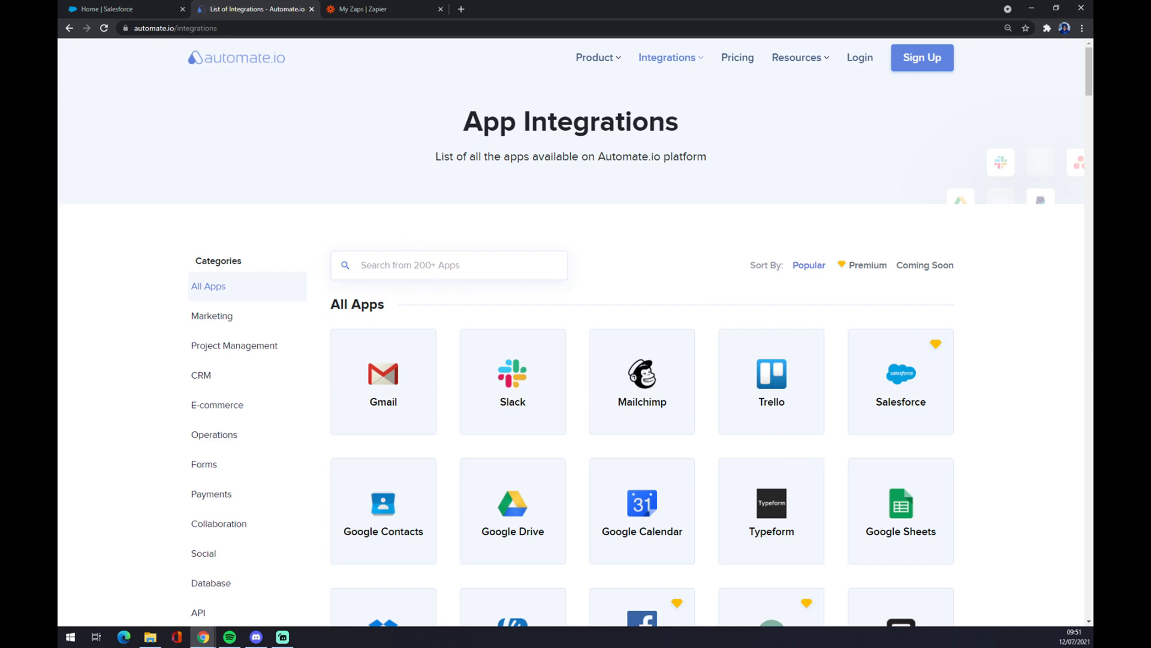
{"action": "mouse_move", "coordinate": [588, 225]}
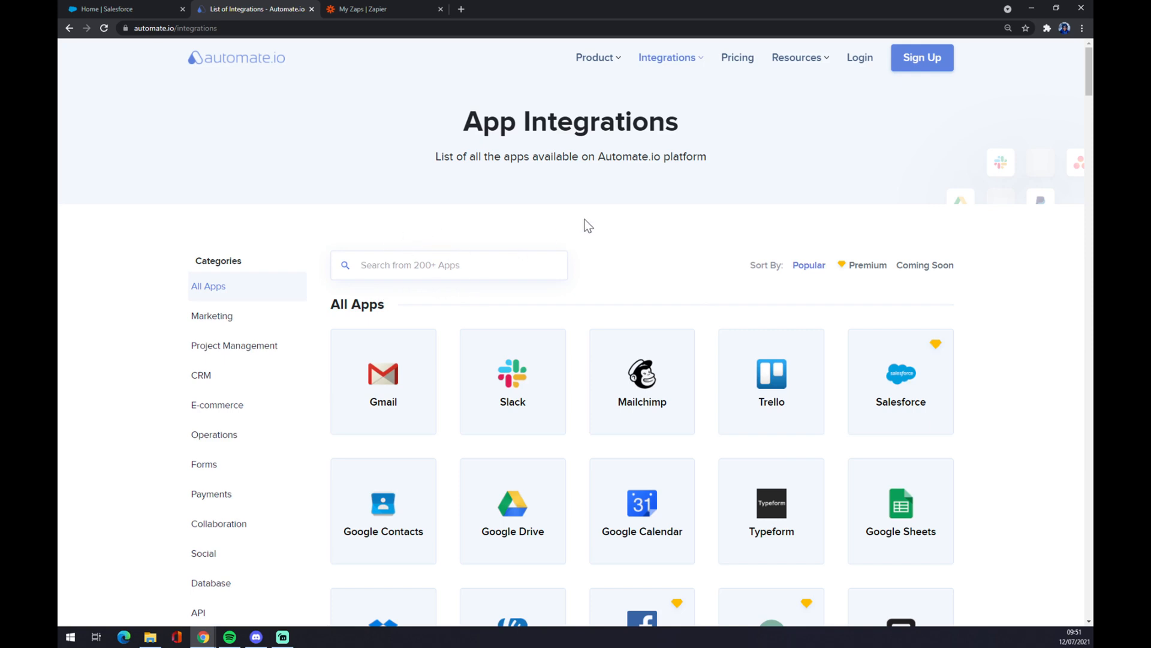
{"action": "type", "text": "sole"}
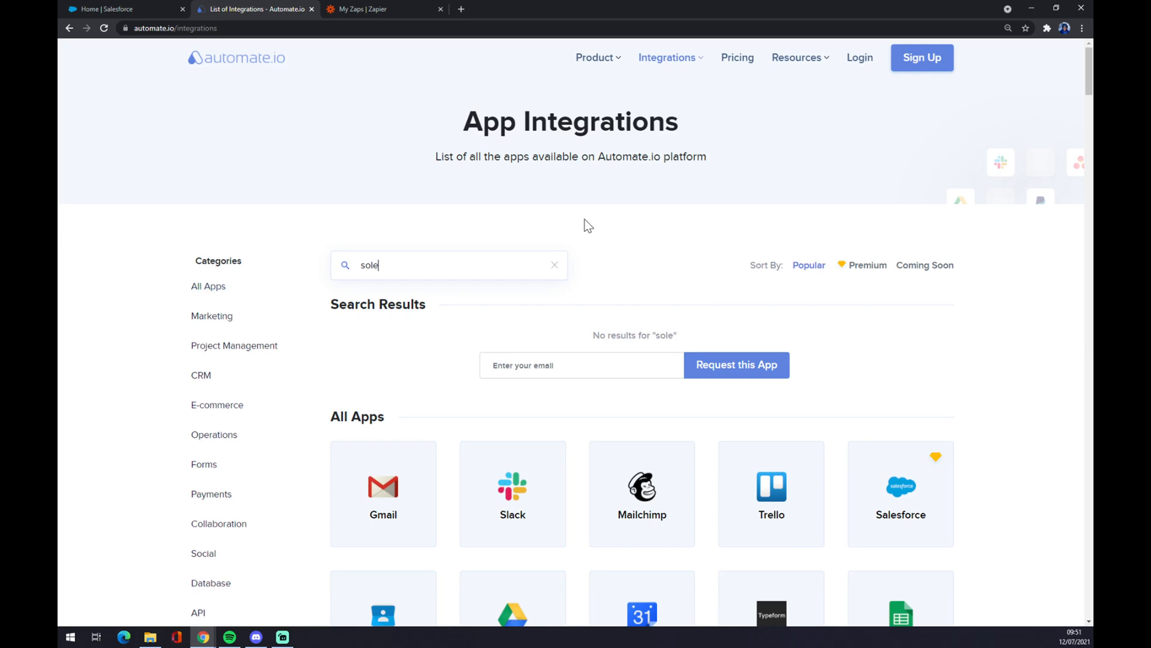
{"action": "type", "text": "s"}
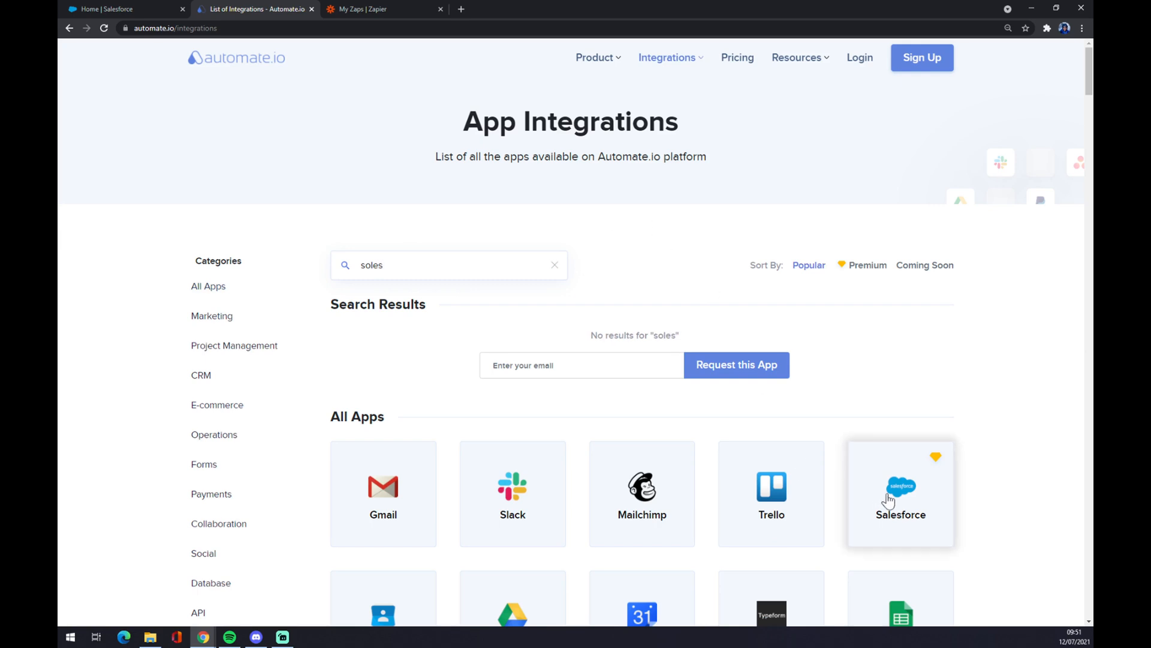
{"action": "left_click", "coordinate": [901, 492]}
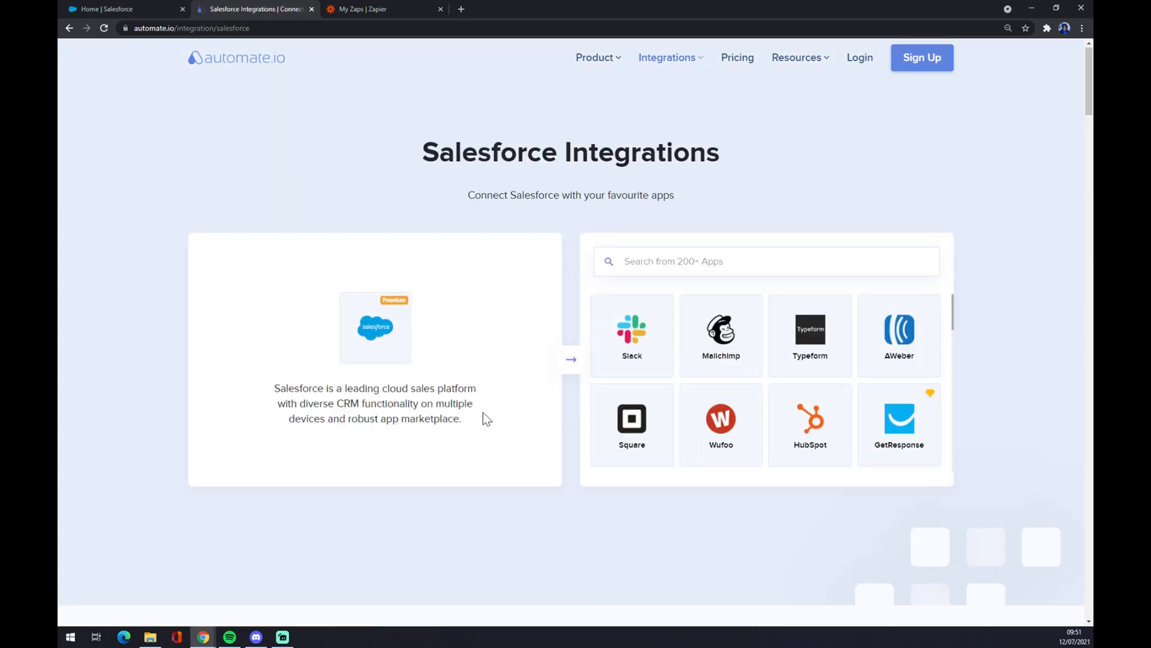
{"action": "mouse_move", "coordinate": [365, 316]}
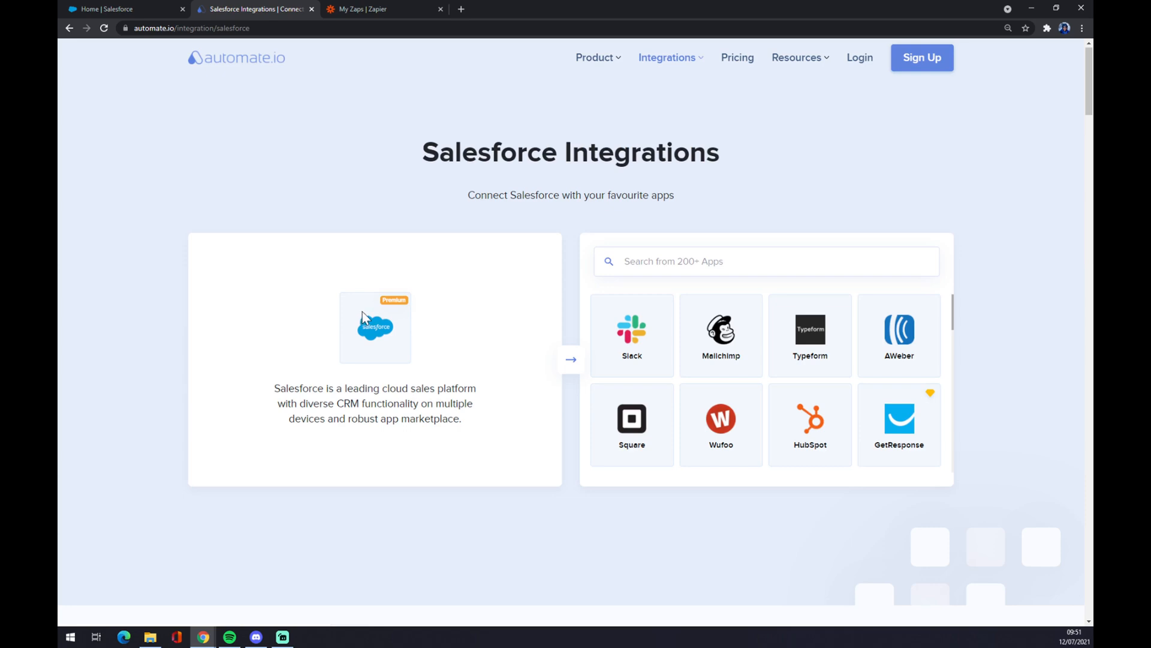
Search the Salesforce partner apps for 'outloo' to find Microsoft Outlook.
{"action": "left_click", "coordinate": [767, 261]}
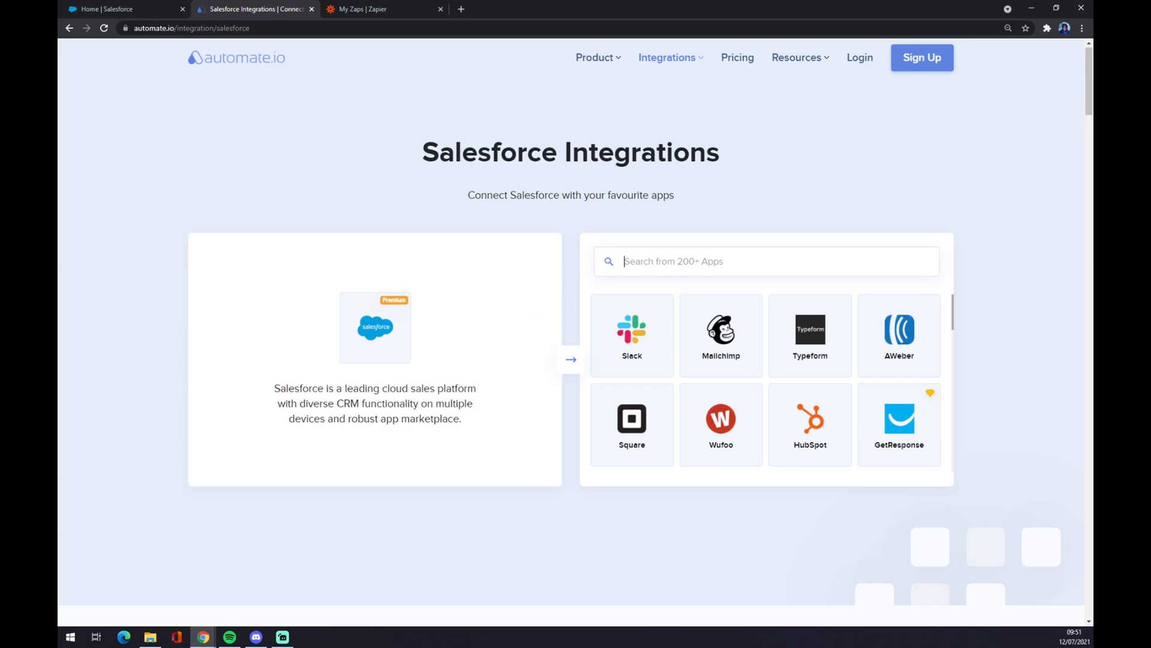
{"action": "type", "text": "outloo"}
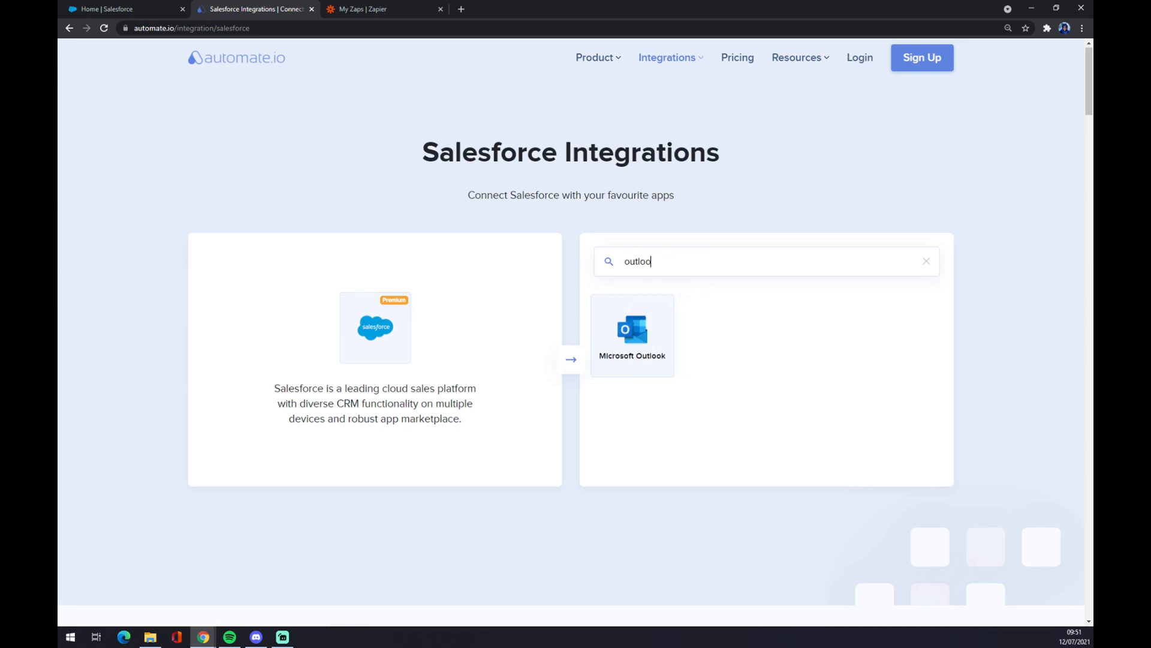
Open the Microsoft Outlook and Salesforce integration page and scroll to its create-your-own section.
{"action": "left_click", "coordinate": [632, 335]}
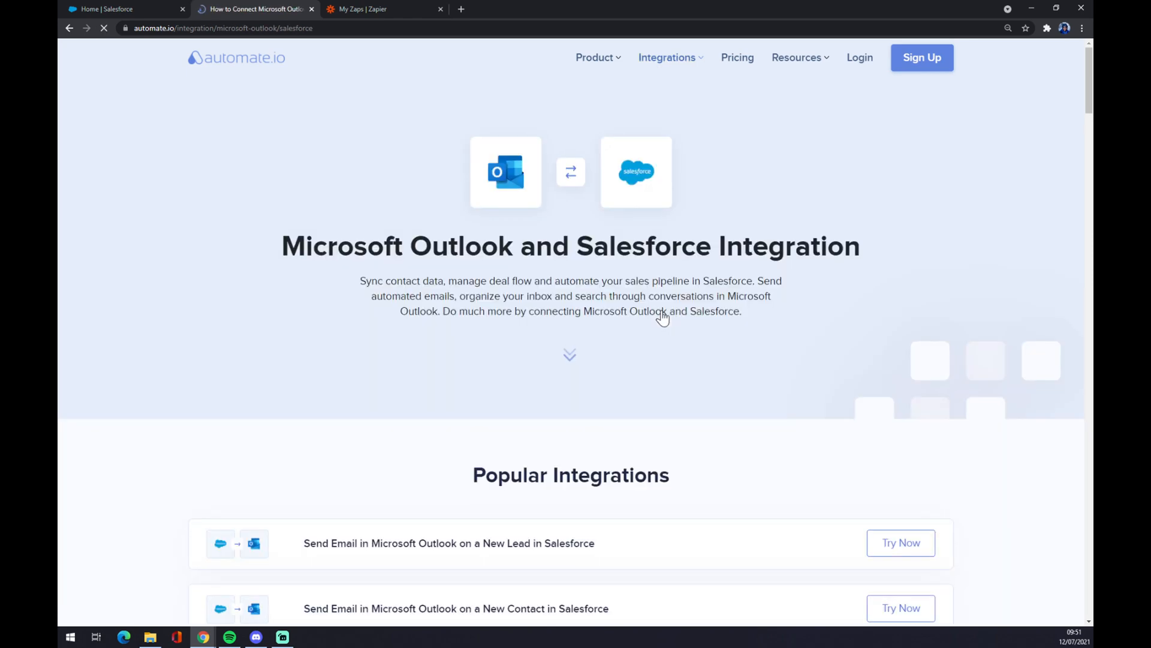
{"action": "scroll", "scroll_direction": "down", "scroll_amount": 3}
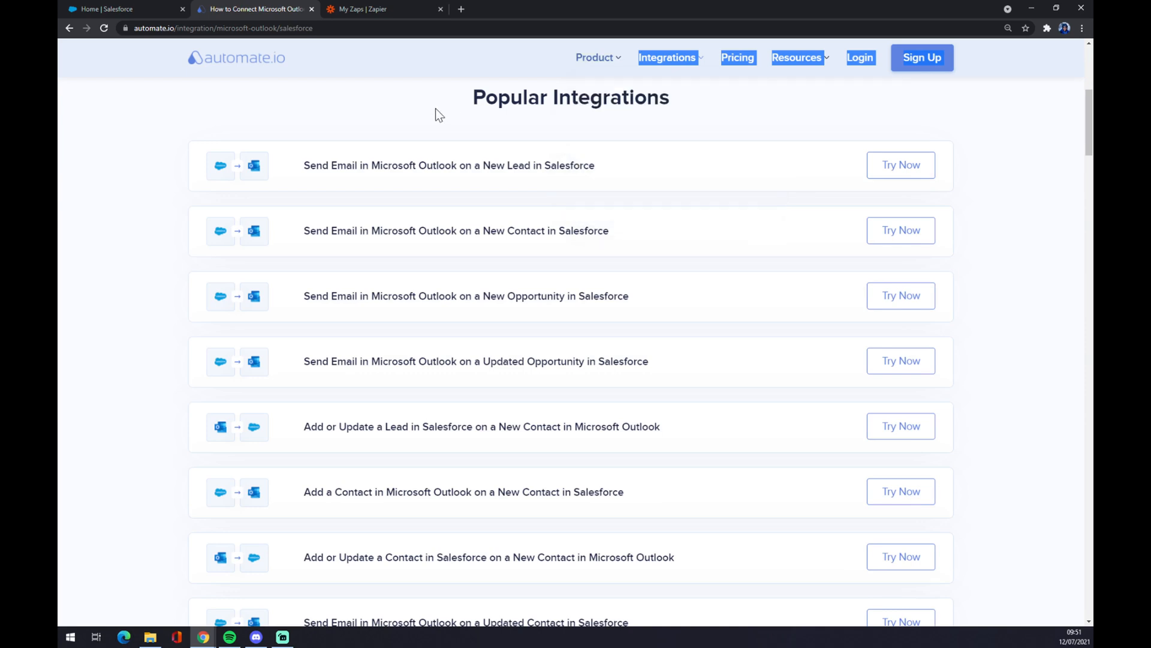
{"action": "mouse_move", "coordinate": [456, 104]}
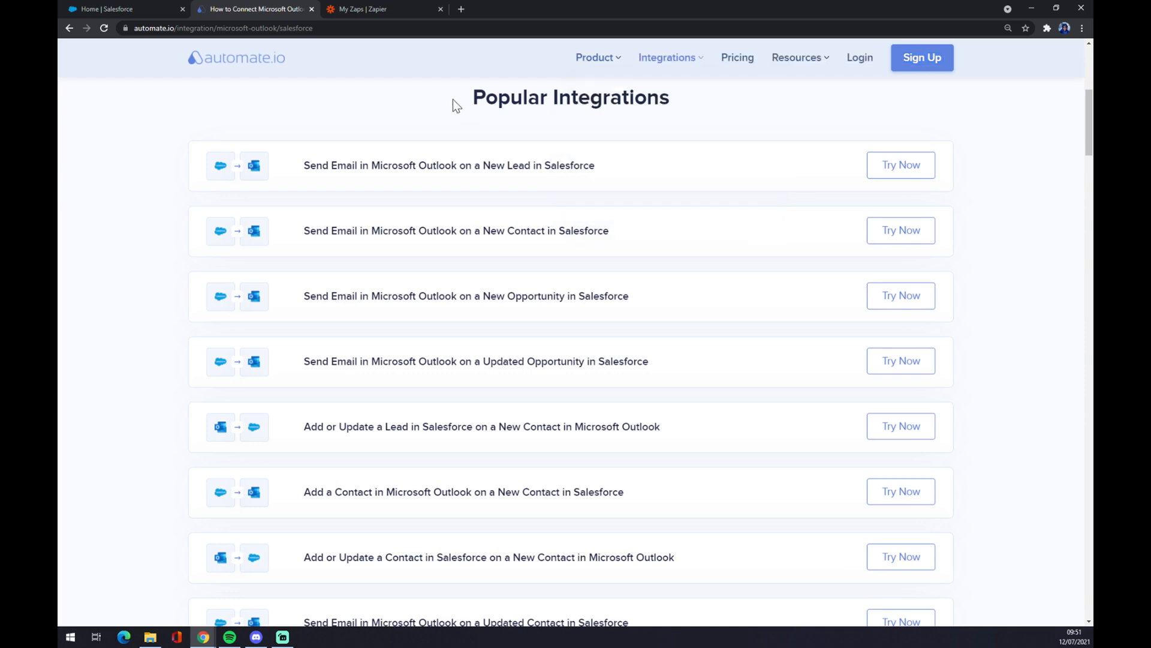
{"action": "mouse_move", "coordinate": [453, 326]}
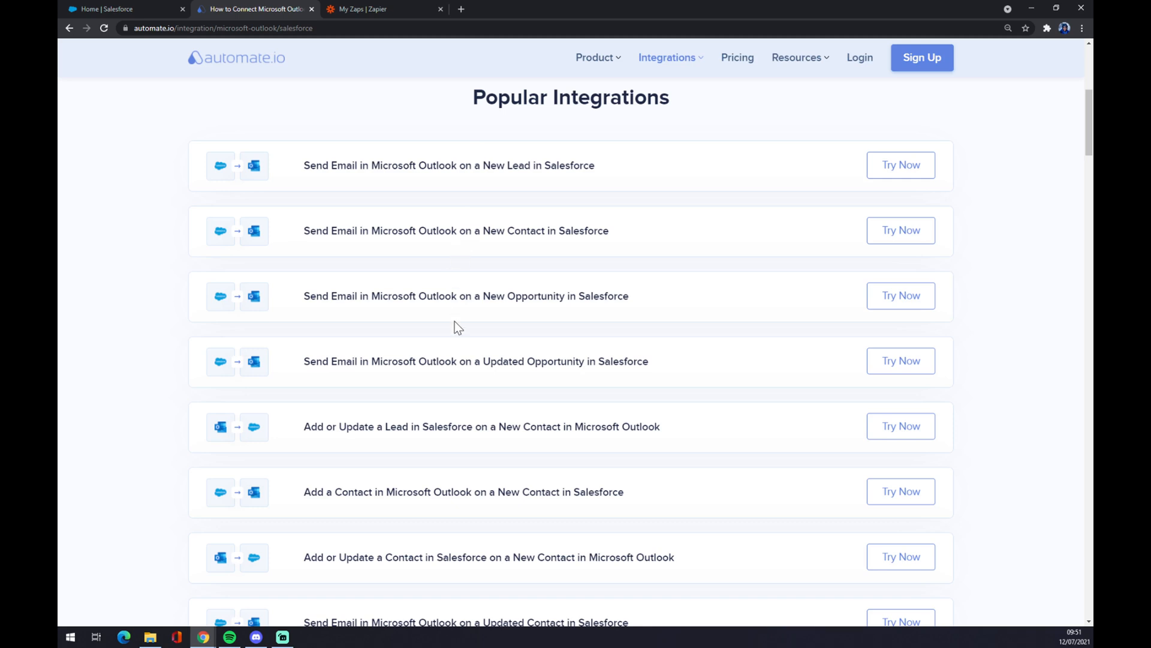
{"action": "scroll", "scroll_direction": "down", "scroll_amount": 3}
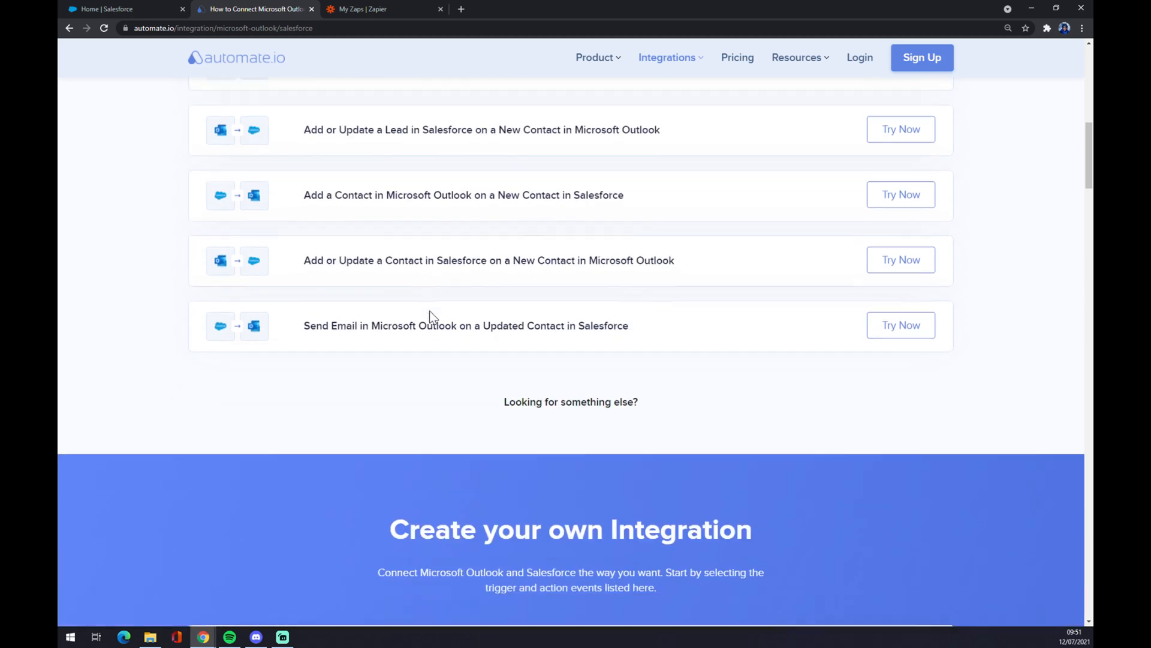
{"action": "scroll", "scroll_direction": "down", "scroll_amount": 3}
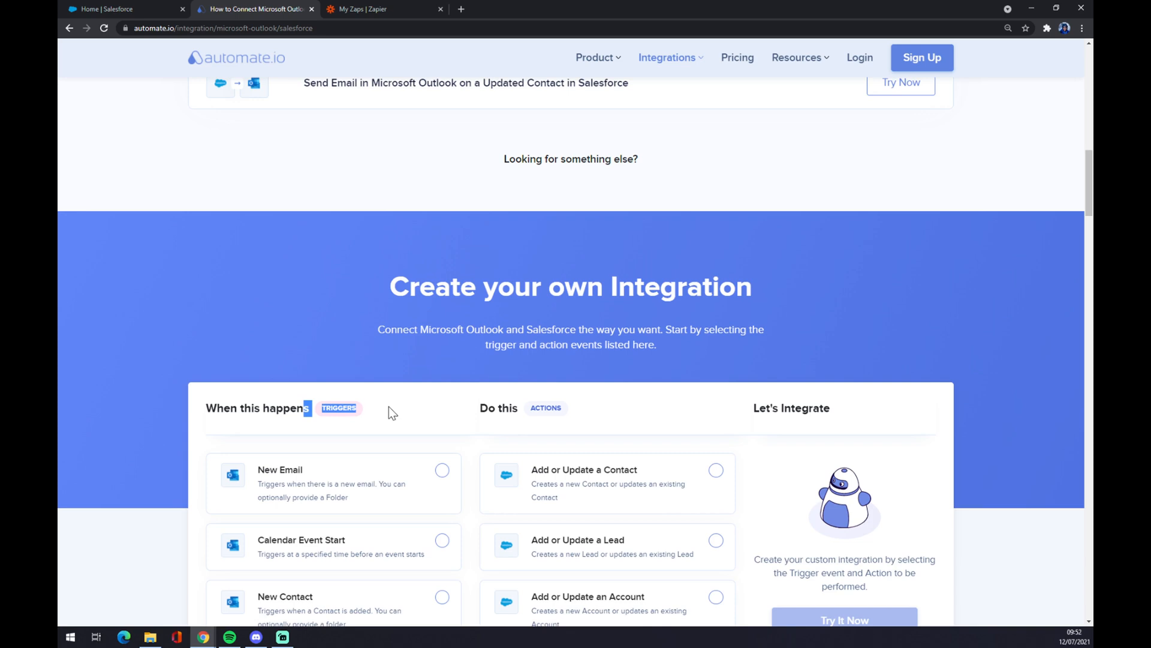
Pick a new Salesforce contact as trigger and sending an Outlook email as action in Automate.io.
{"action": "scroll", "scroll_direction": "down", "scroll_amount": 3}
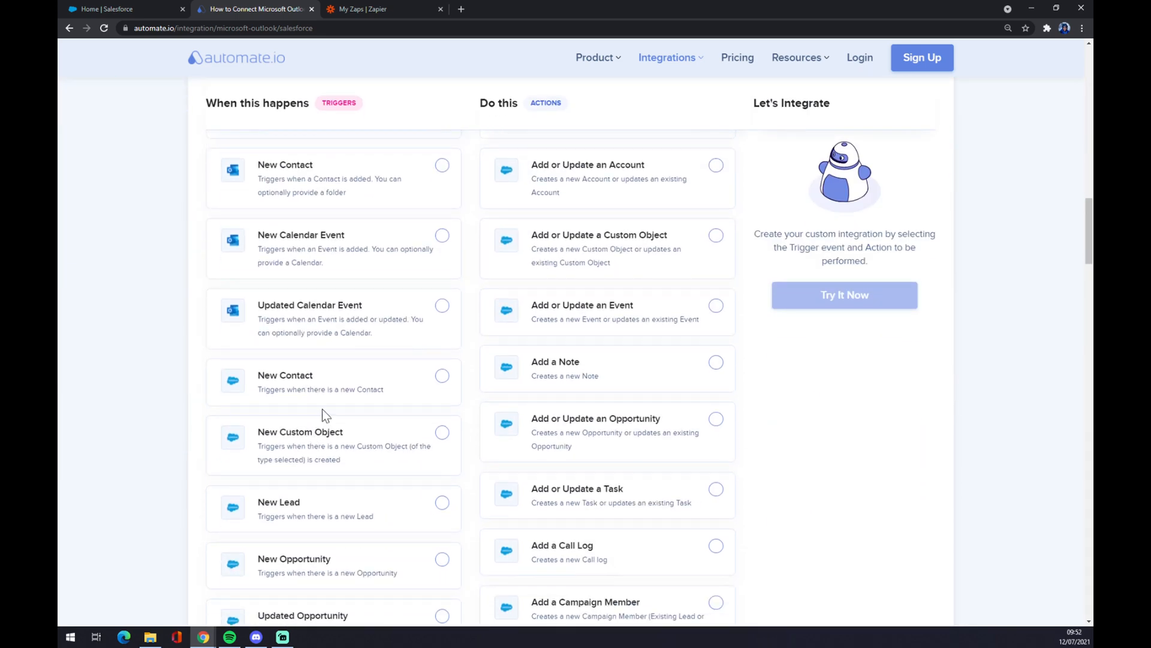
{"action": "mouse_move", "coordinate": [410, 375]}
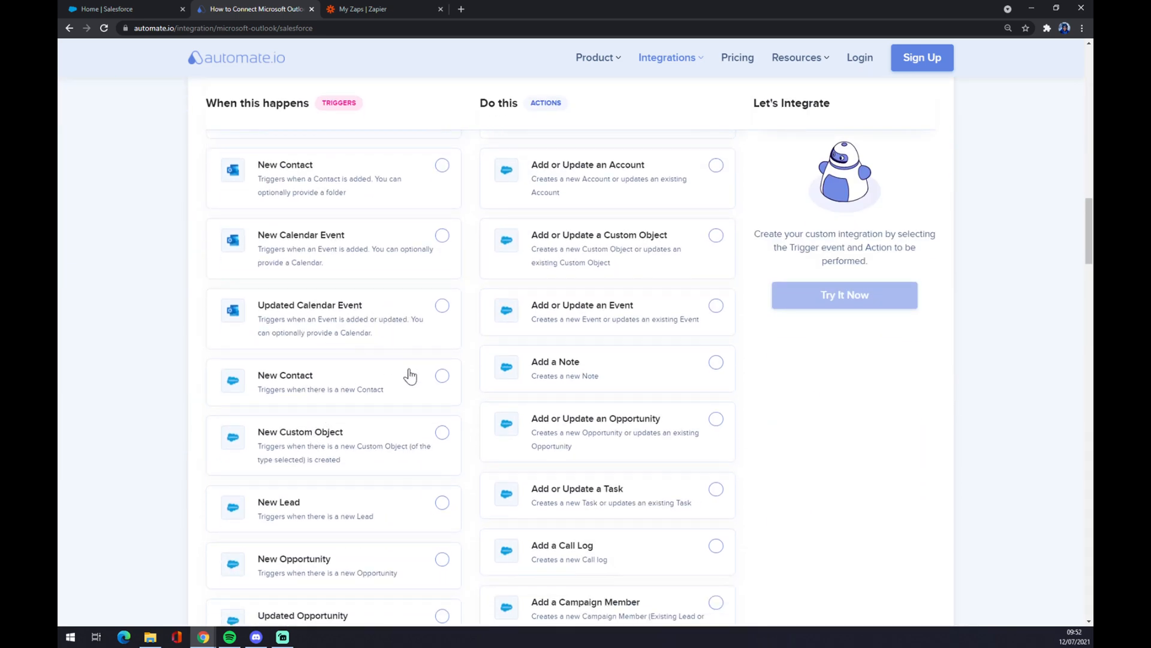
{"action": "left_click", "coordinate": [442, 375]}
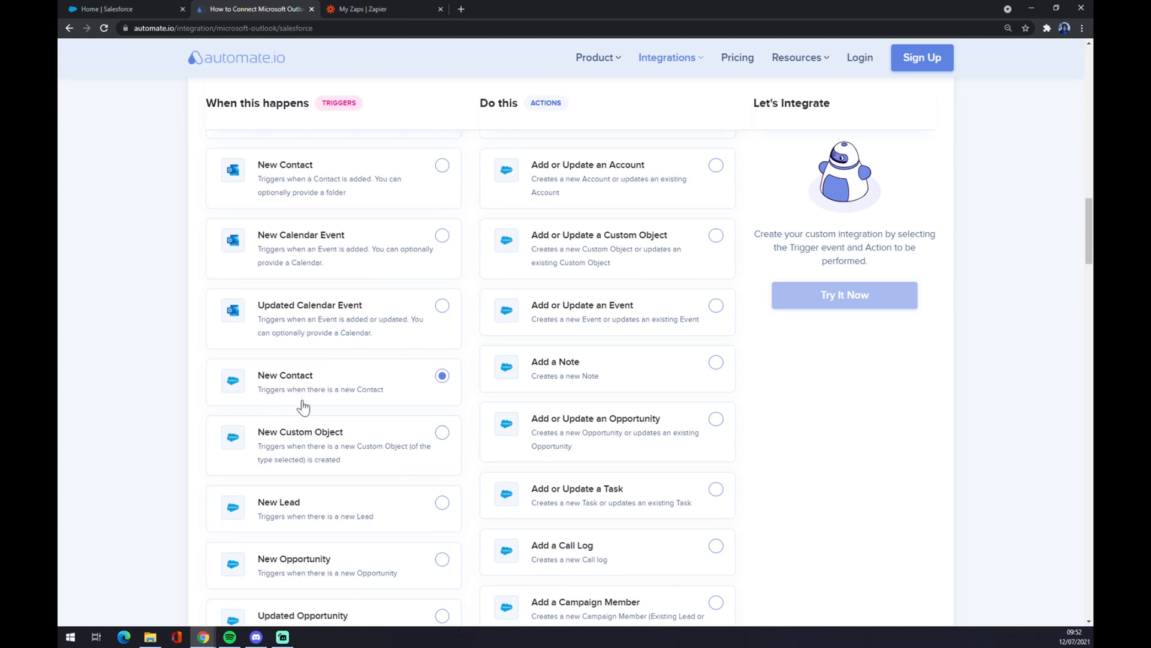
{"action": "mouse_move", "coordinate": [314, 380]}
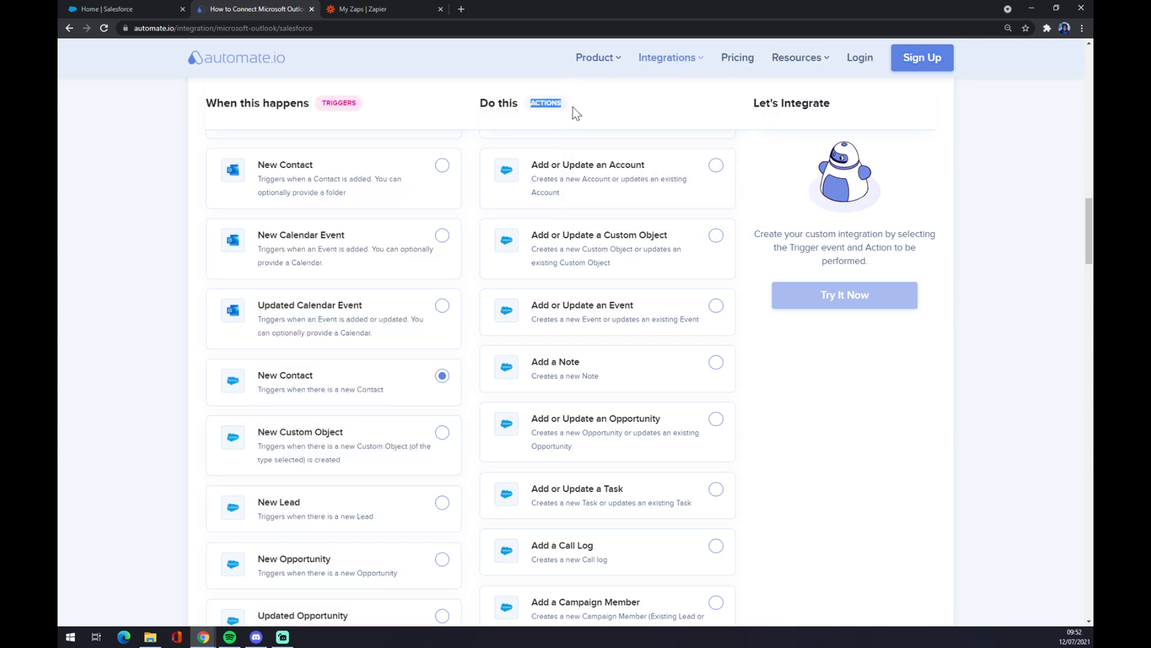
{"action": "scroll", "scroll_direction": "down", "scroll_amount": 3}
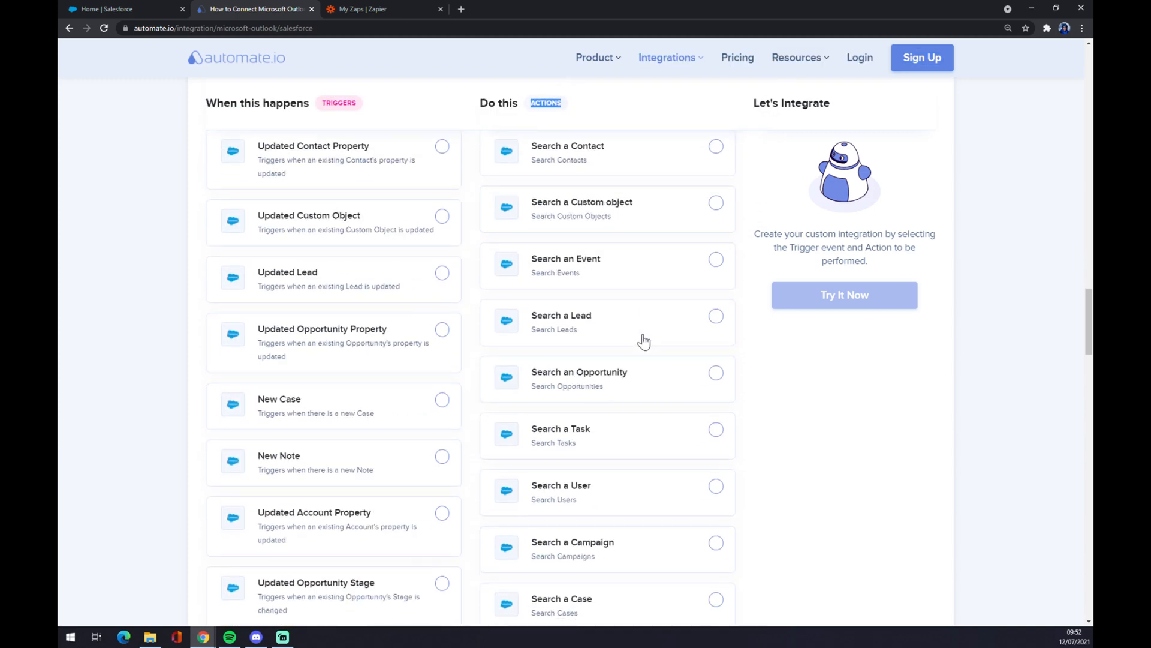
{"action": "scroll", "scroll_direction": "down", "scroll_amount": 3}
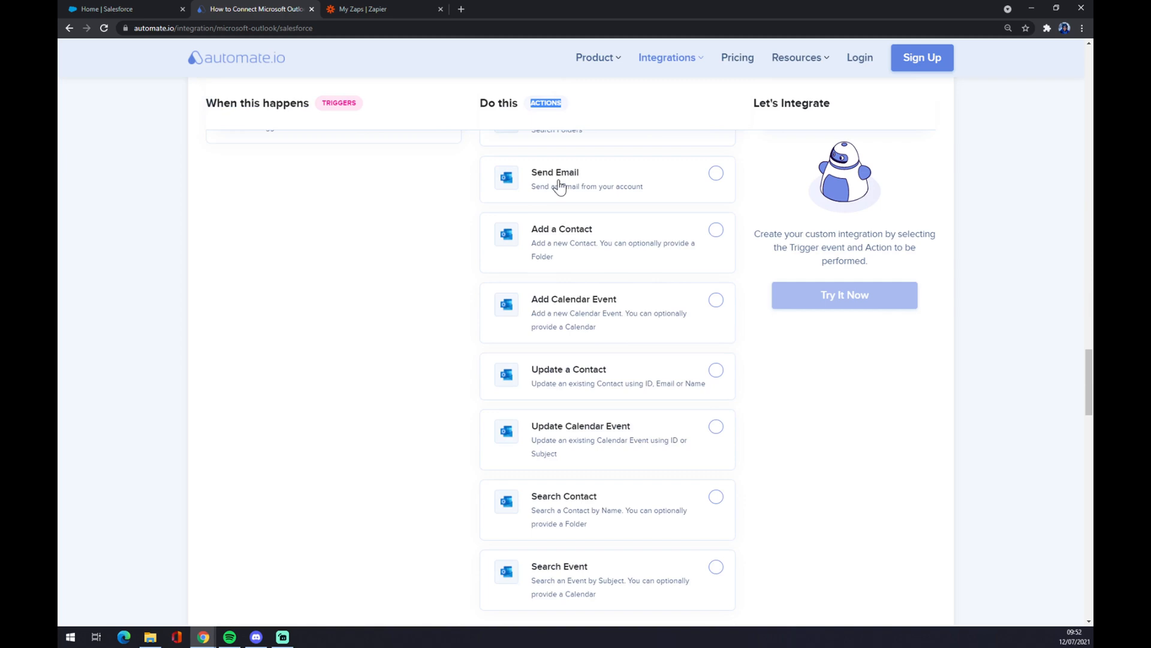
{"action": "left_click", "coordinate": [715, 173]}
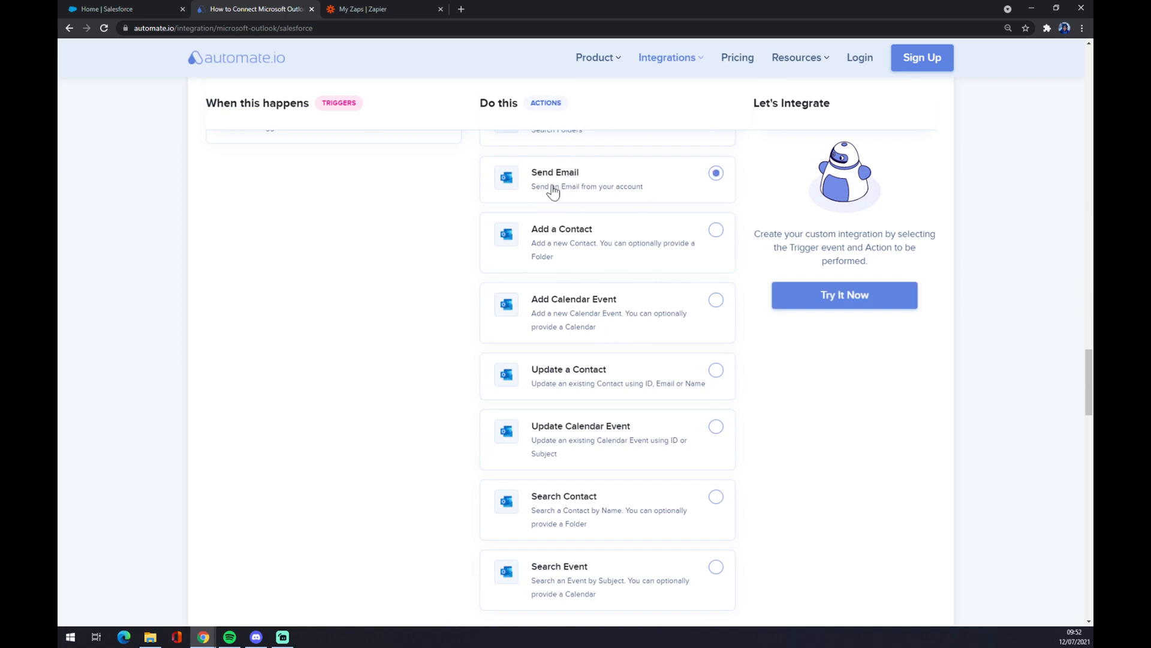
{"action": "scroll", "scroll_direction": "down", "scroll_amount": 3}
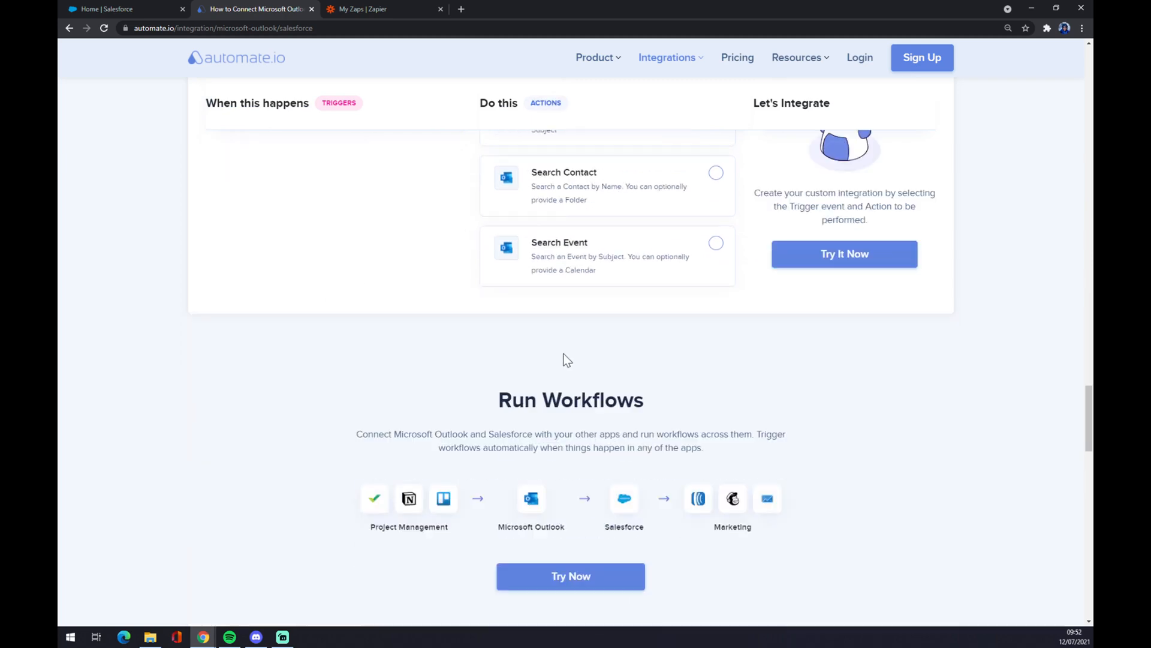
{"action": "scroll", "scroll_direction": "up", "scroll_amount": 3}
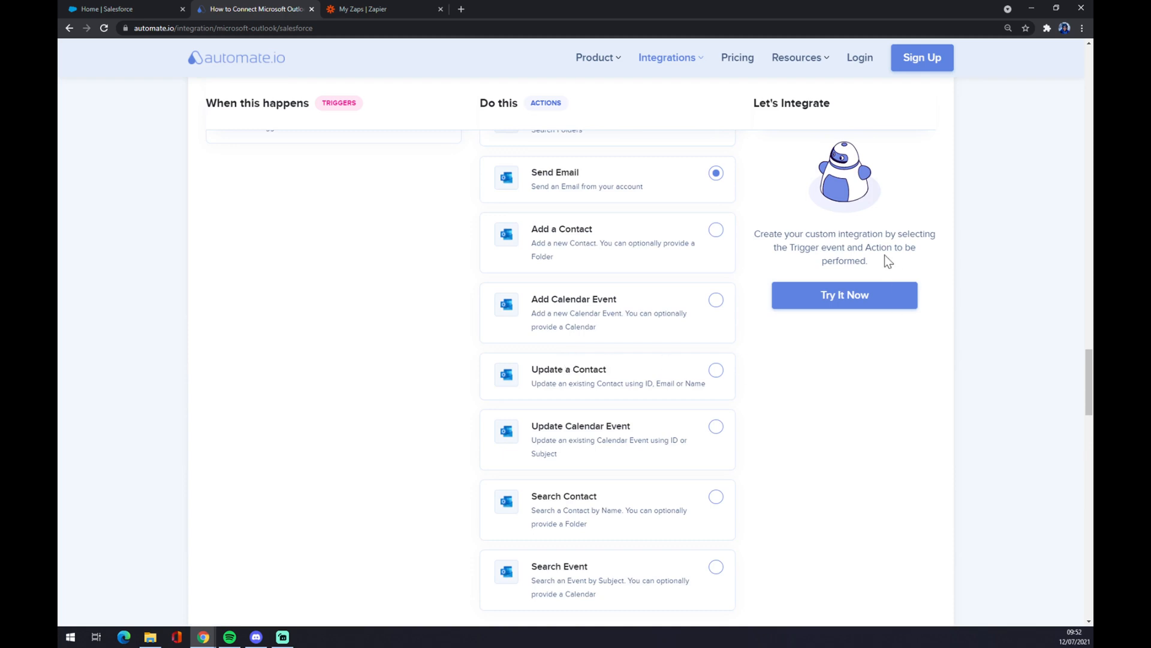
{"action": "mouse_move", "coordinate": [859, 331]}
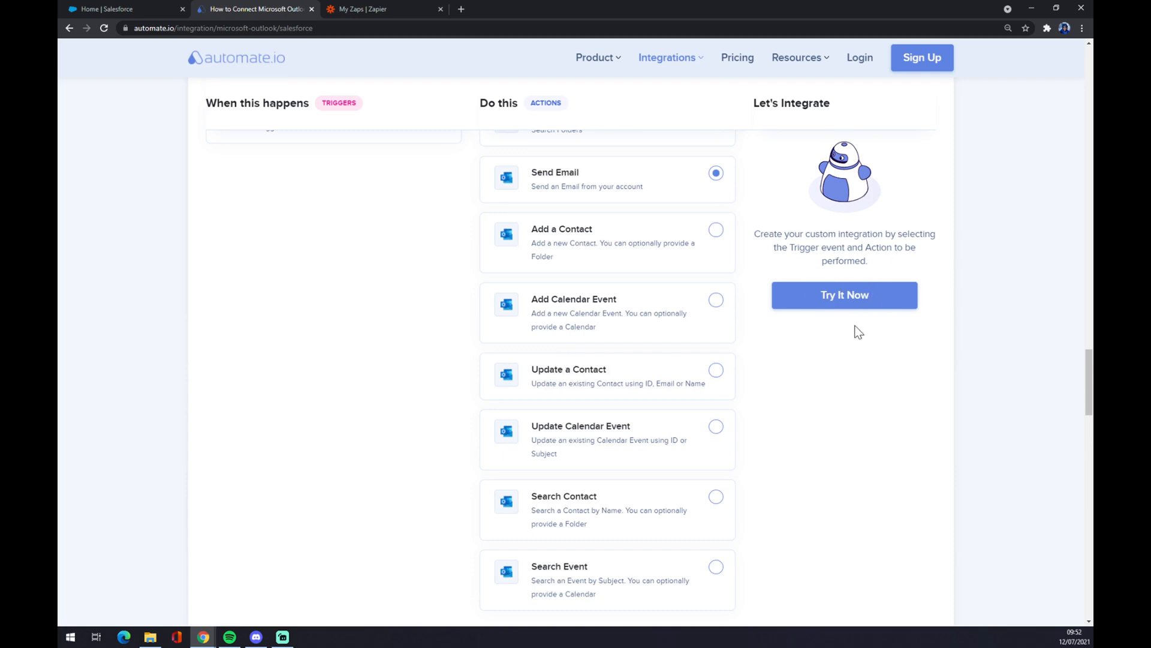
{"action": "mouse_move", "coordinate": [834, 421]}
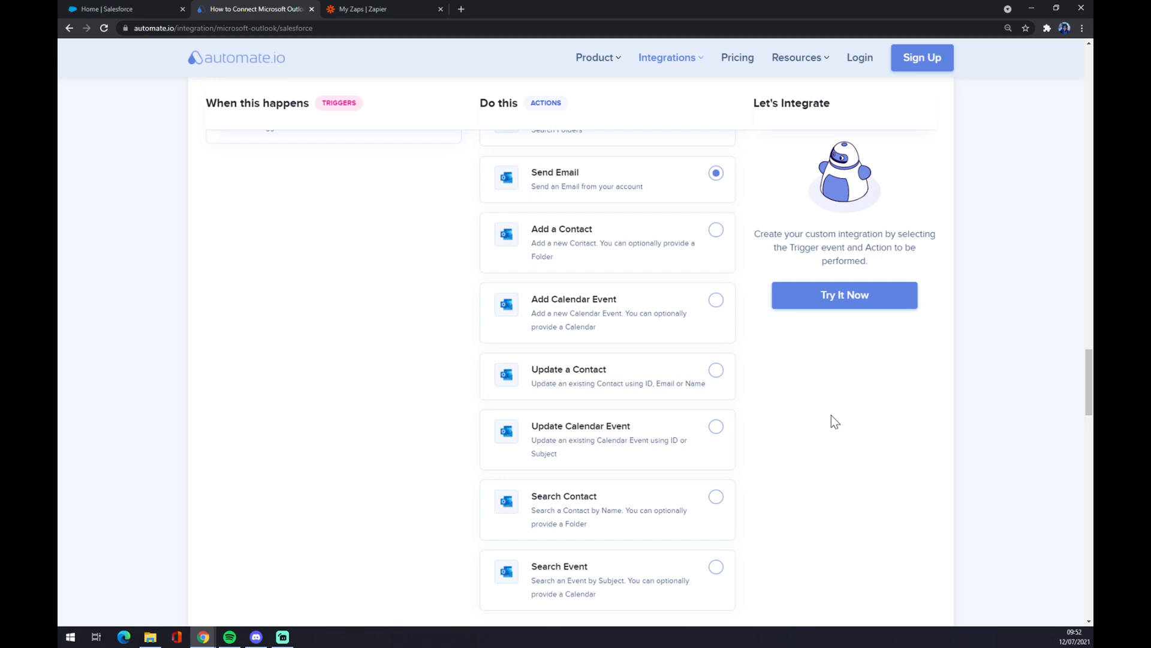
Switch to the Zapier Zaps dashboard.
{"action": "left_click", "coordinate": [381, 8]}
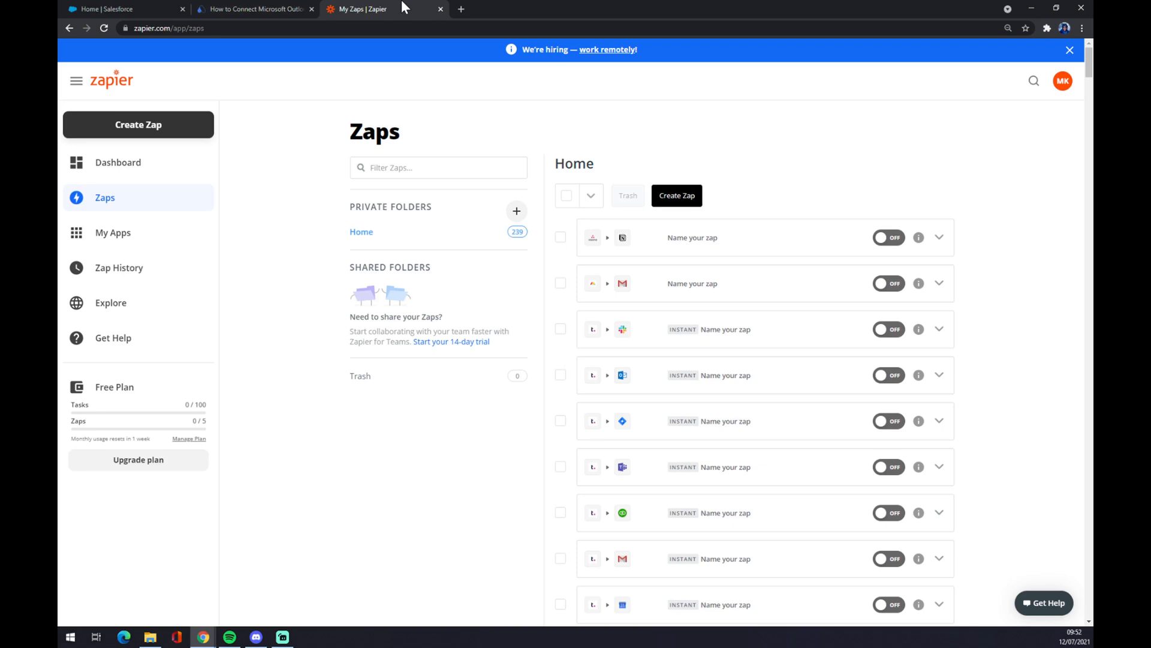
{"action": "mouse_move", "coordinate": [214, 429]}
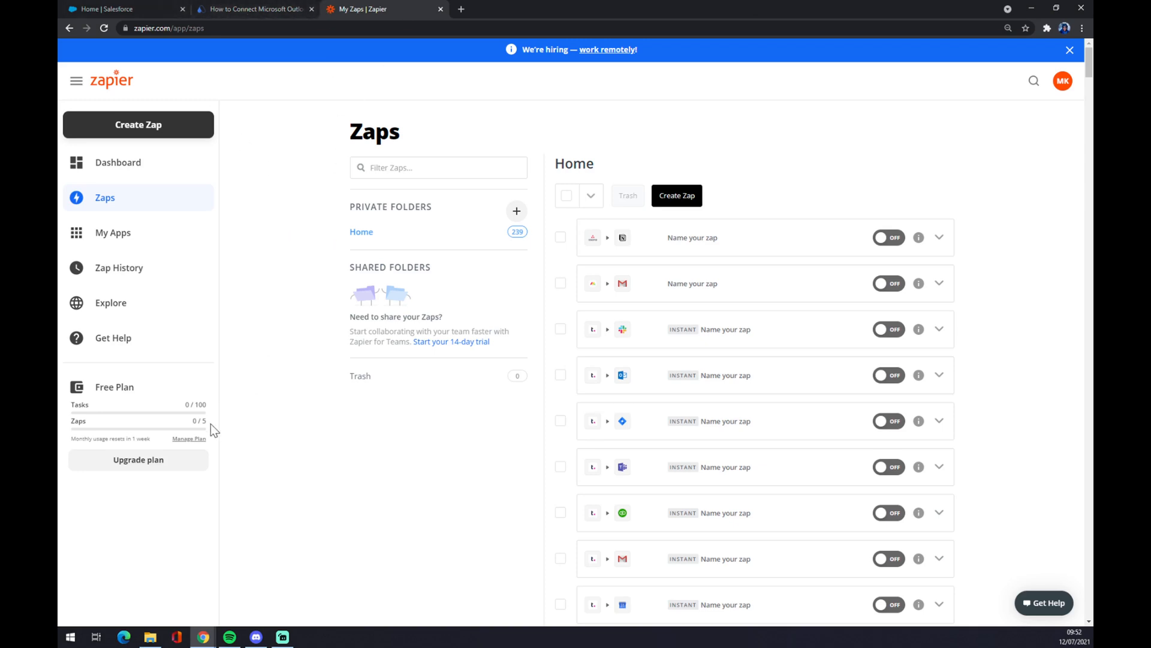
{"action": "mouse_move", "coordinate": [230, 428]}
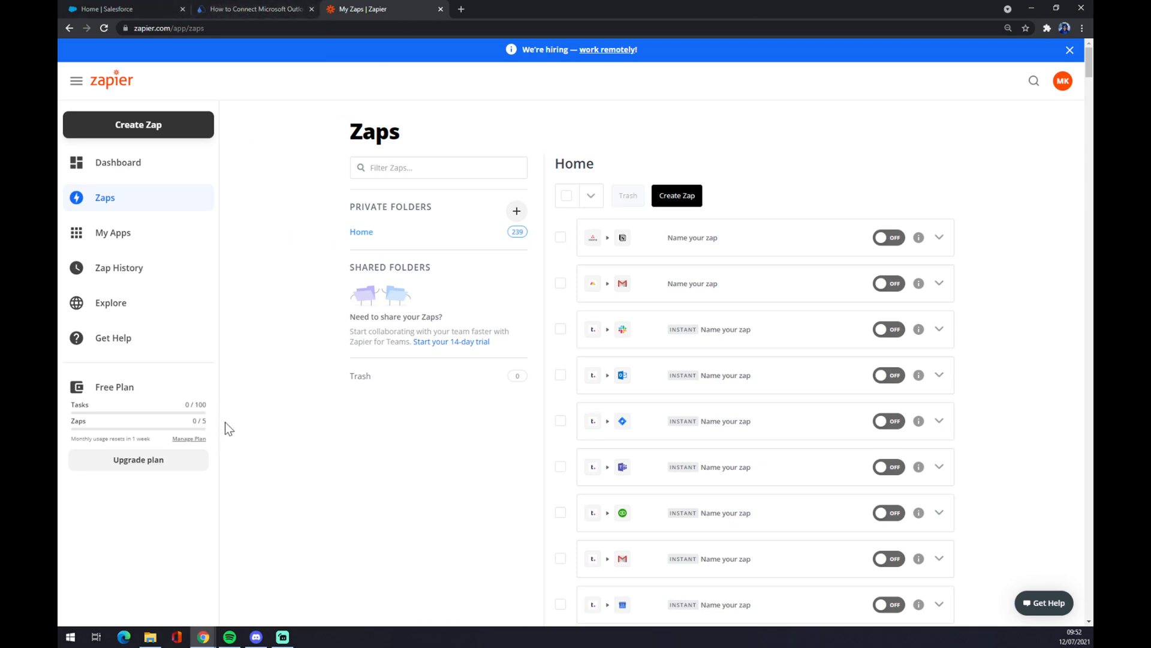
{"action": "mouse_move", "coordinate": [234, 424]}
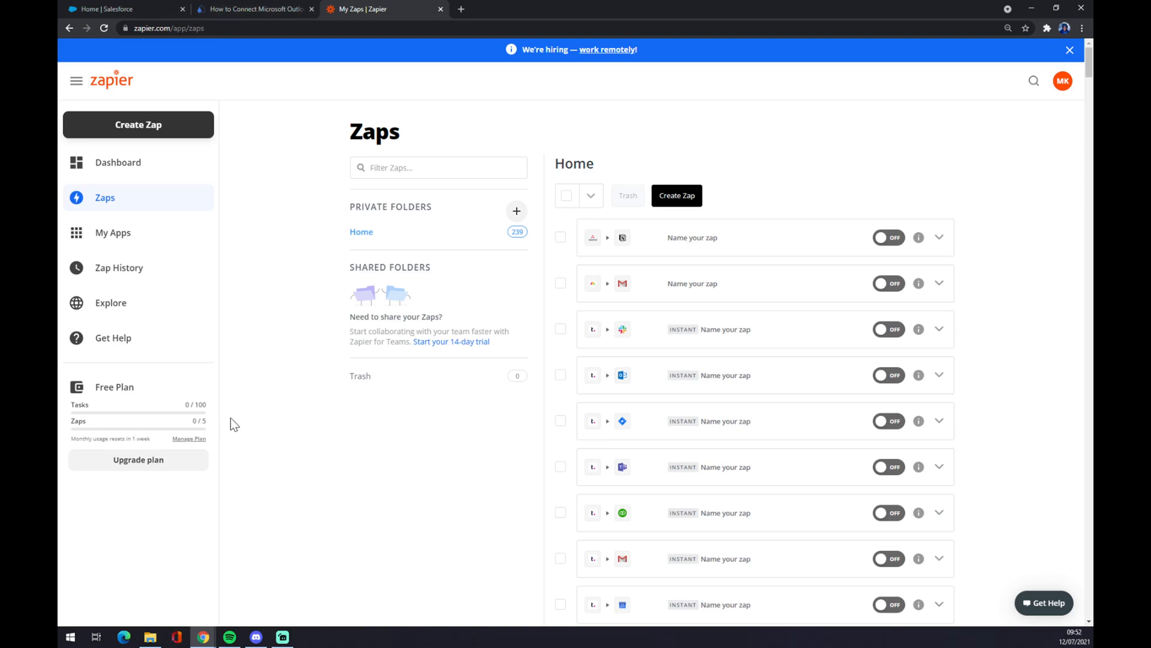
{"action": "mouse_move", "coordinate": [279, 240]}
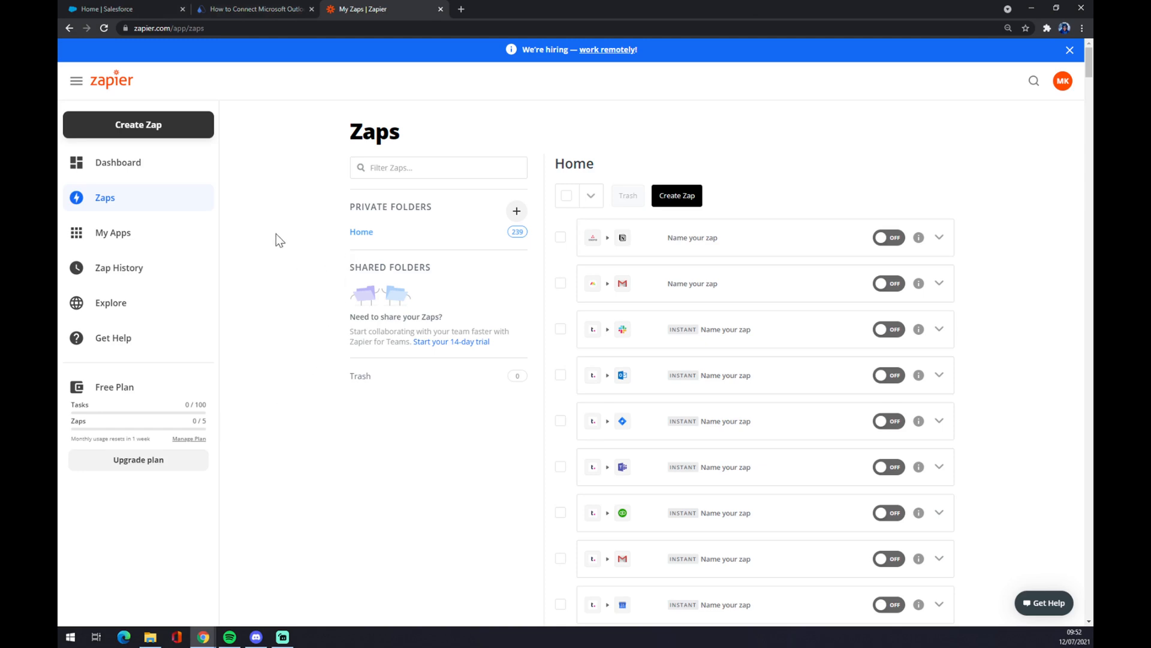
{"action": "mouse_move", "coordinate": [153, 157]}
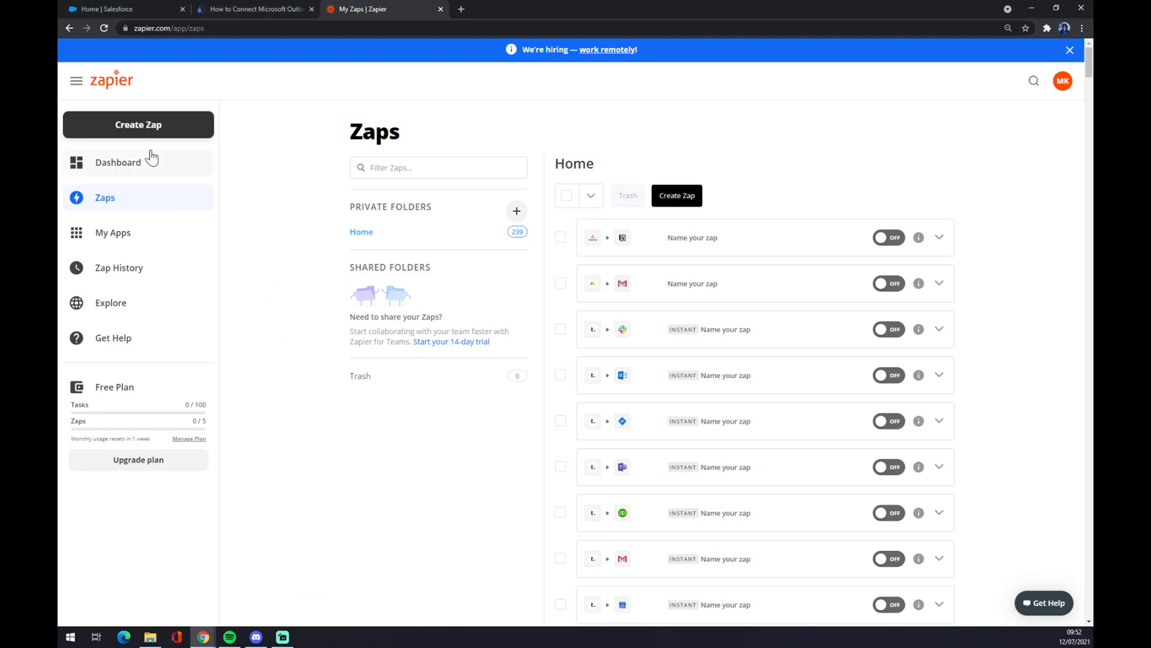
Start a new zap from the Zapier sidebar and load its editor.
{"action": "left_click", "coordinate": [138, 123]}
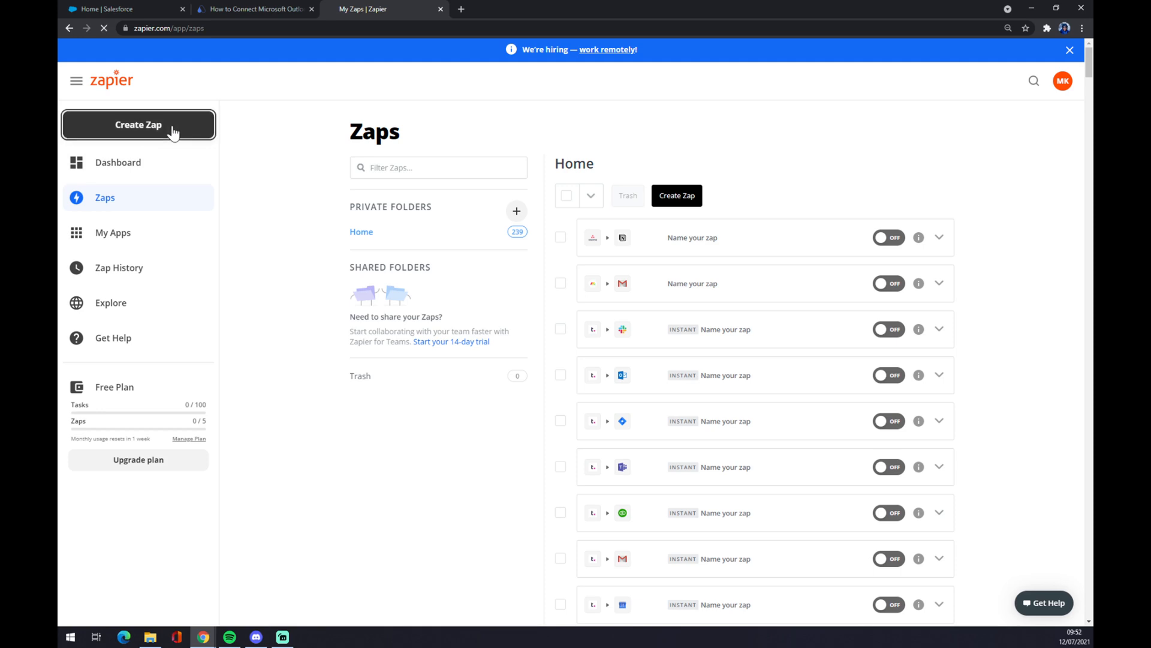
{"action": "left_click", "coordinate": [138, 123]}
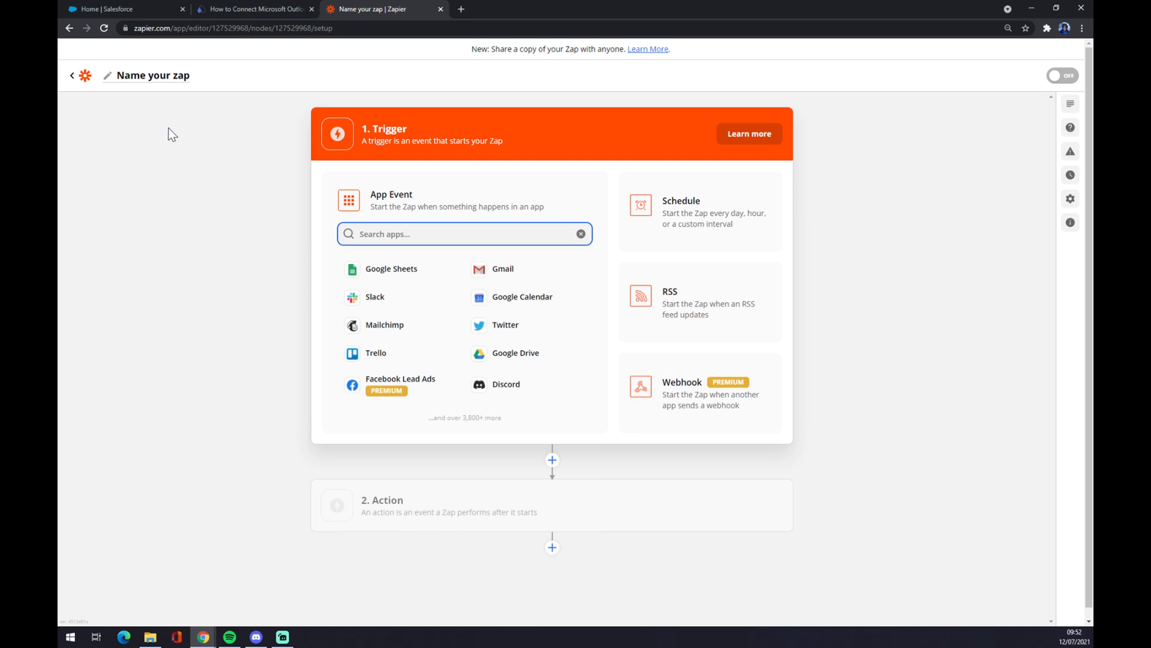
{"action": "mouse_move", "coordinate": [175, 80]}
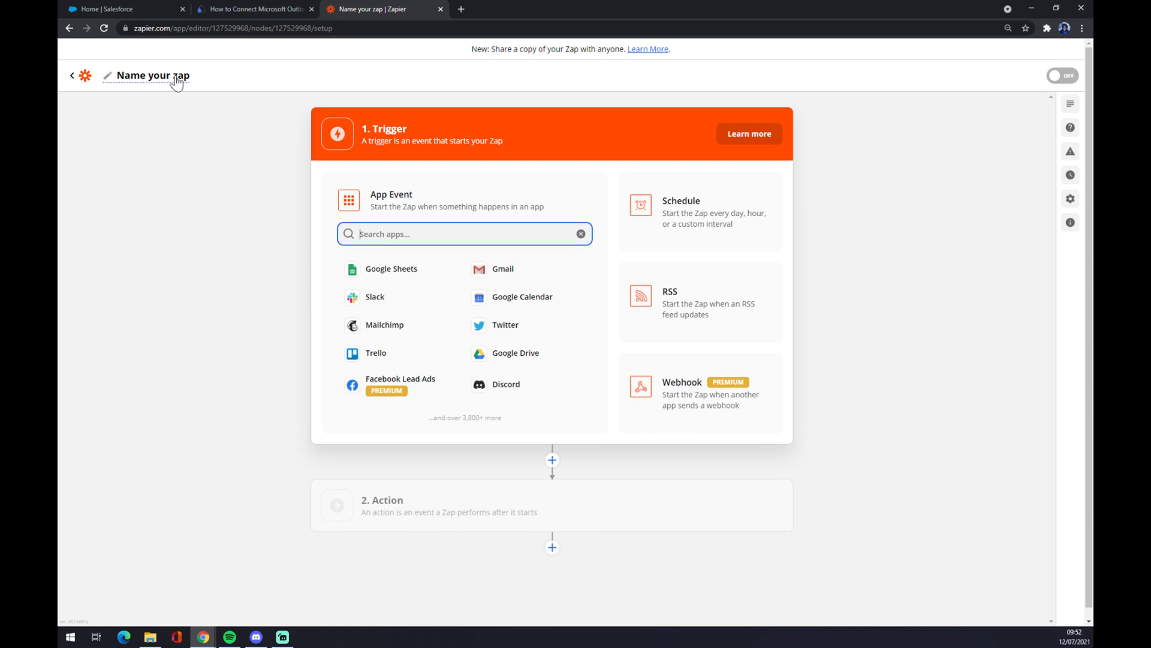
Leave the zap name as is and begin a trigger app search with 'sa'.
{"action": "left_click", "coordinate": [151, 75]}
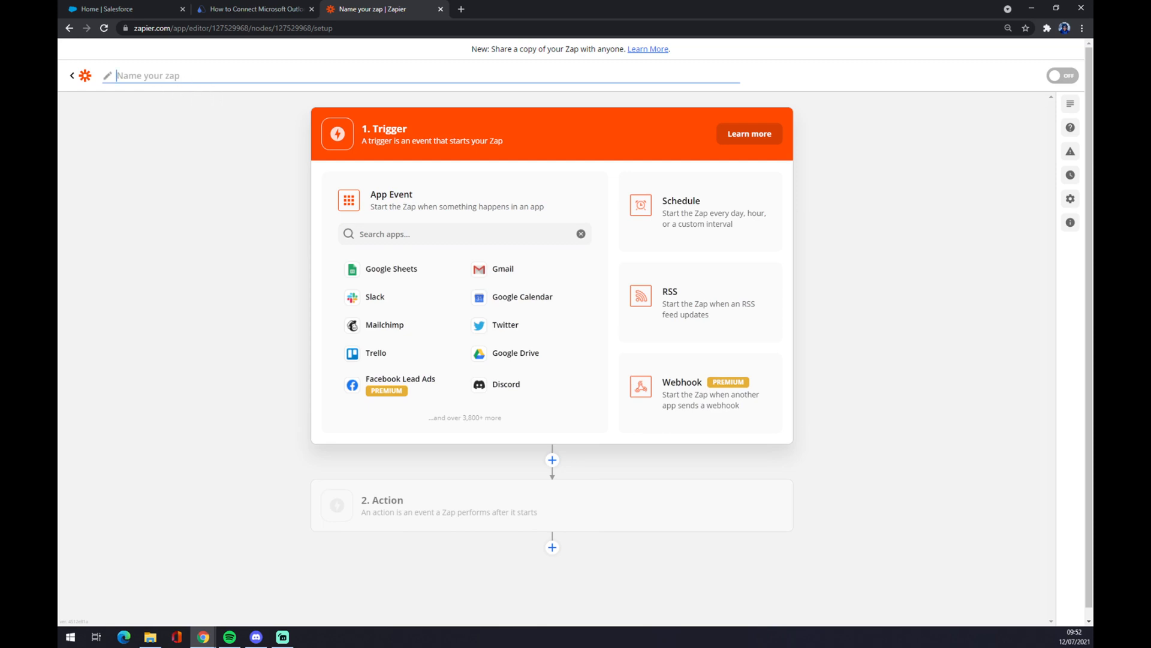
{"action": "left_click", "coordinate": [464, 234]}
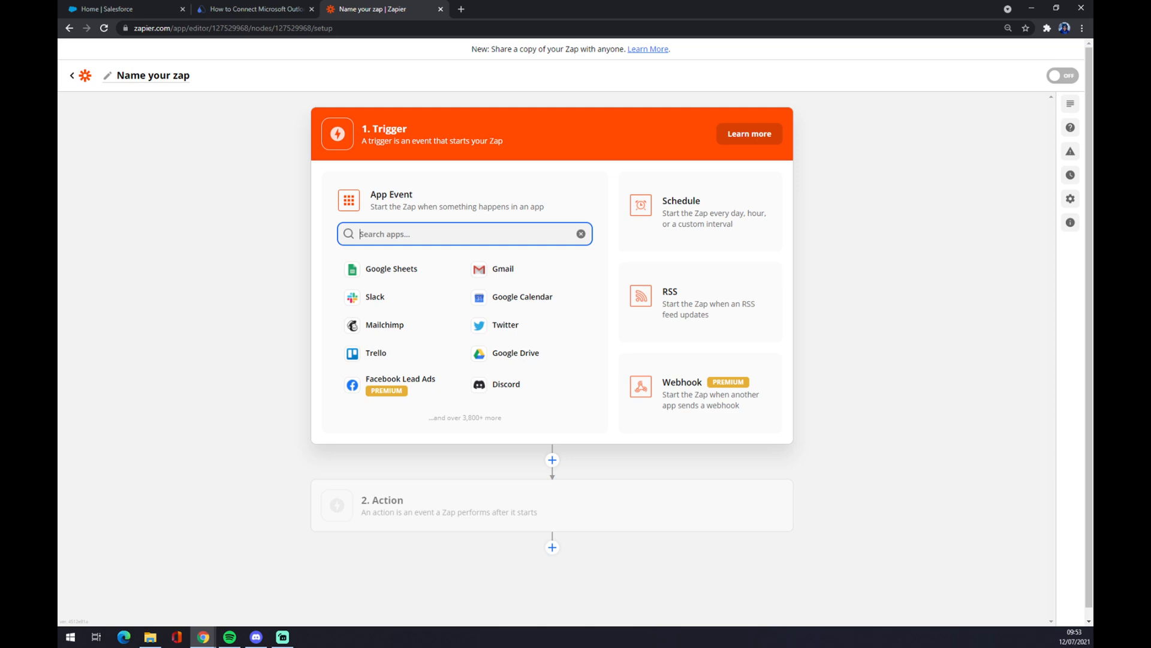
{"action": "type", "text": "sa"}
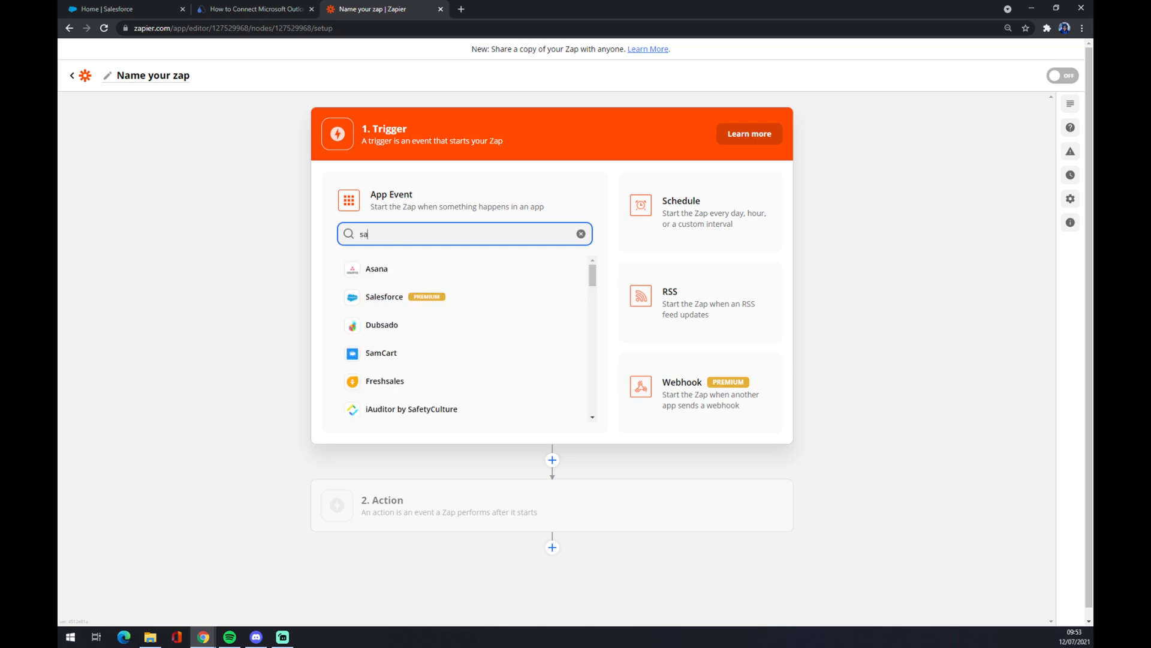
Make Salesforce the trigger app with New Record as the event, using the existing Salesforce account.
{"action": "type", "text": "les"}
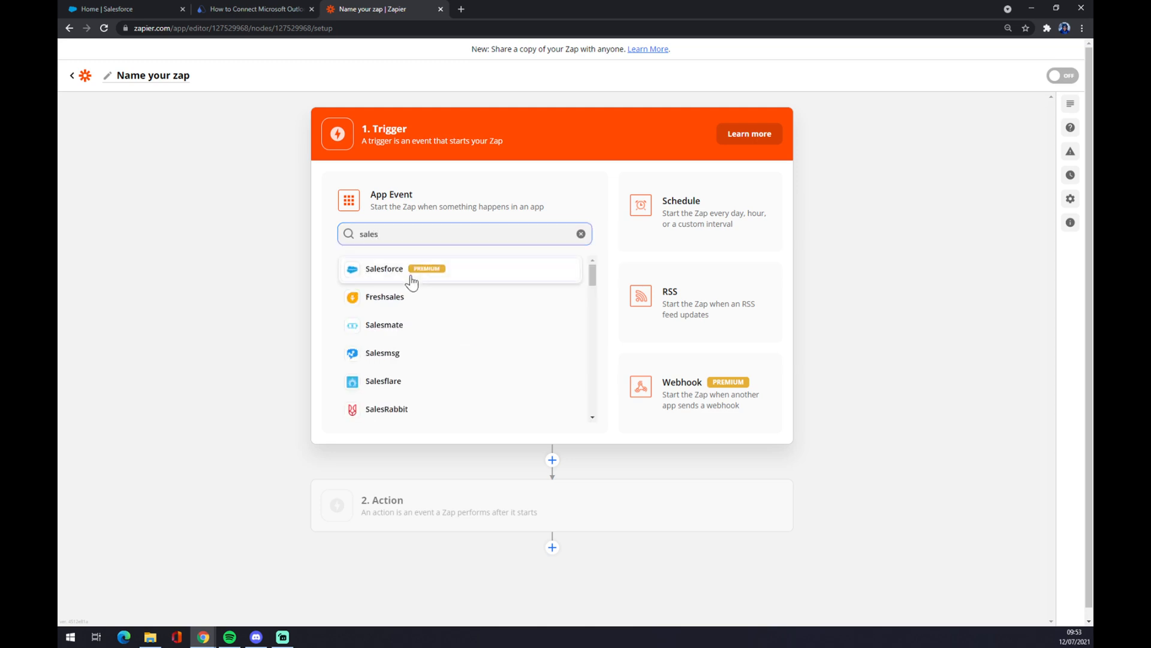
{"action": "left_click", "coordinate": [384, 268]}
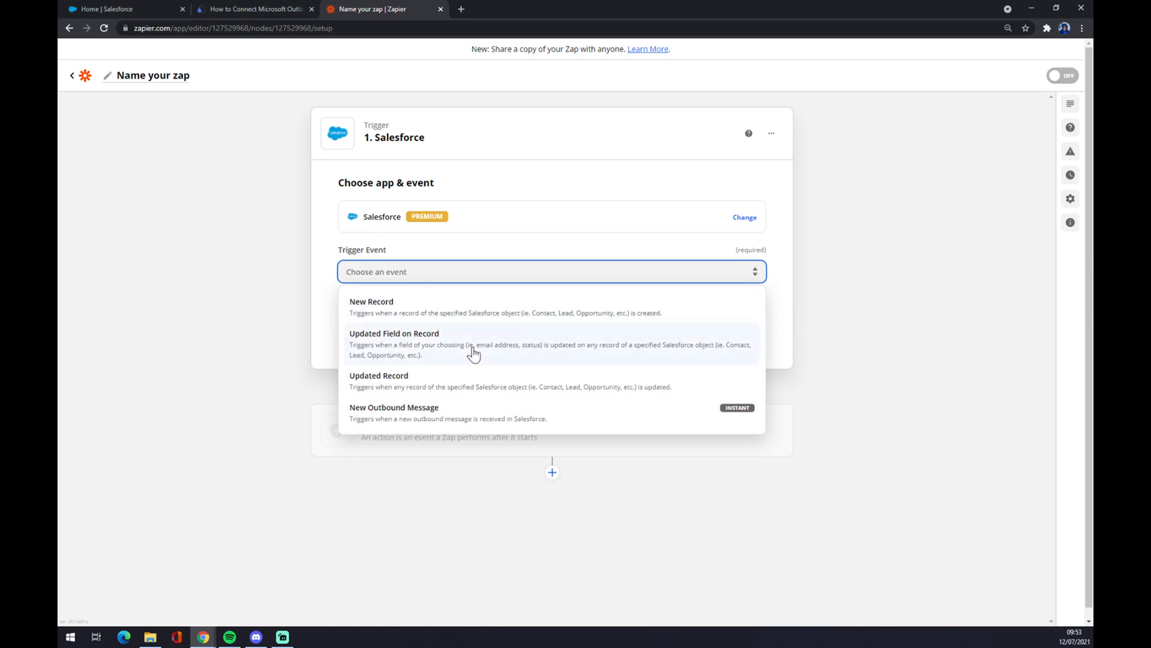
{"action": "mouse_move", "coordinate": [403, 382]}
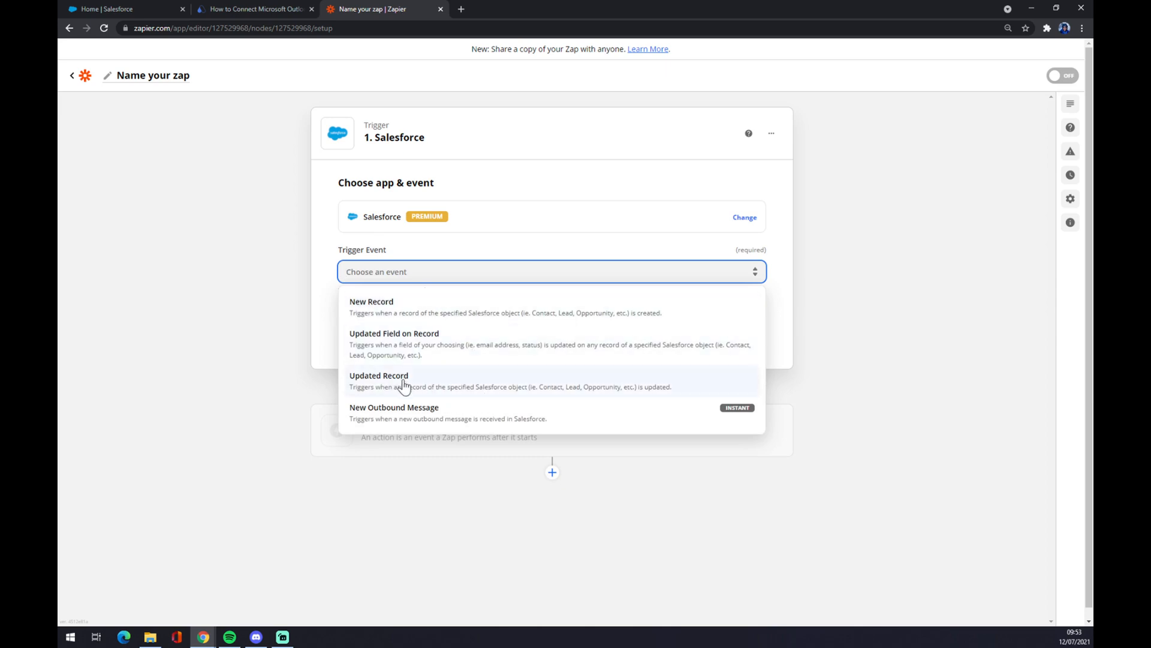
{"action": "mouse_move", "coordinate": [449, 408]}
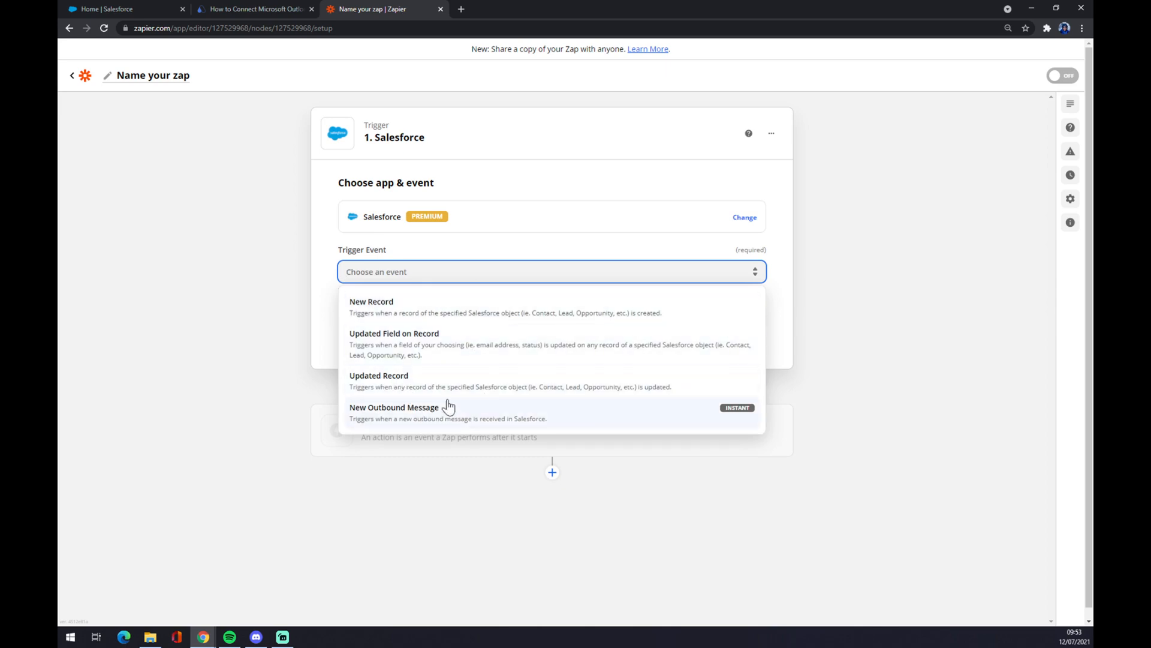
{"action": "left_click", "coordinate": [372, 302]}
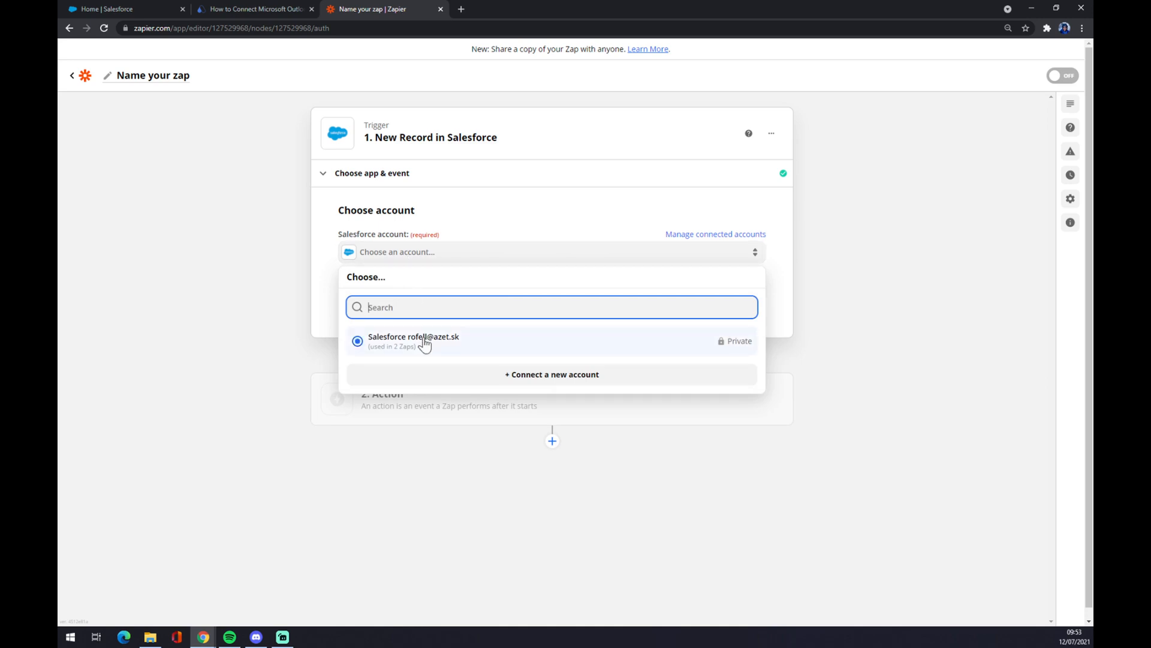
{"action": "left_click", "coordinate": [414, 341]}
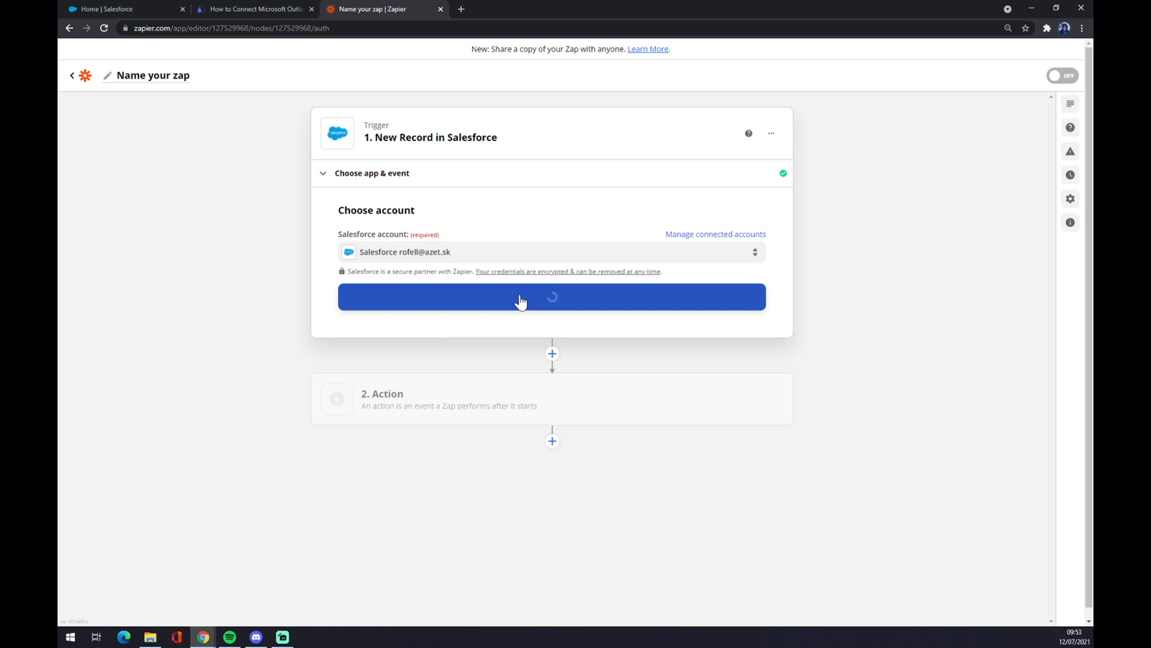
Have the New Record trigger watch Salesforce Account objects and move on to the action step.
{"action": "left_click", "coordinate": [552, 296]}
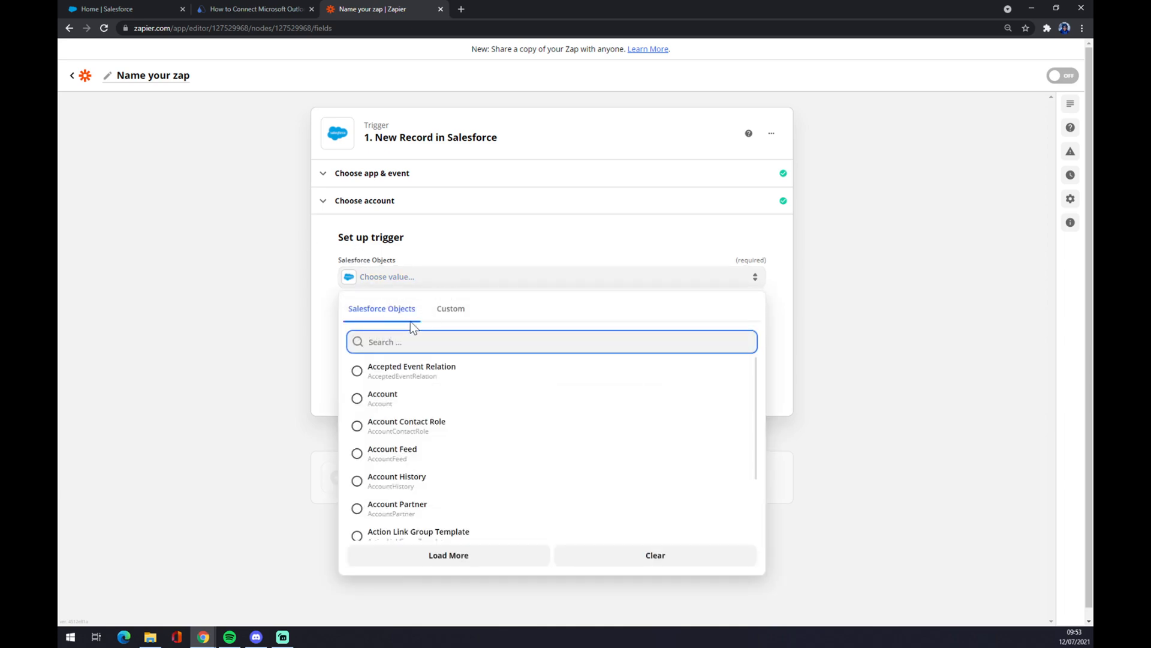
{"action": "scroll", "scroll_direction": "down", "scroll_amount": 3}
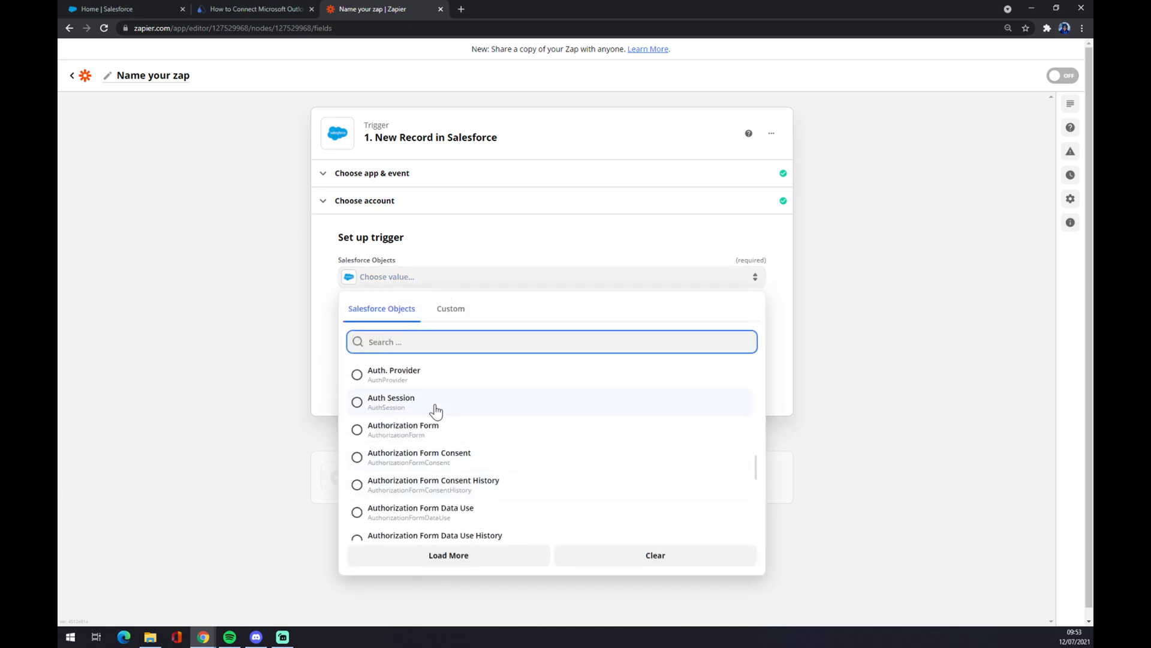
{"action": "scroll", "scroll_direction": "up", "scroll_amount": 3}
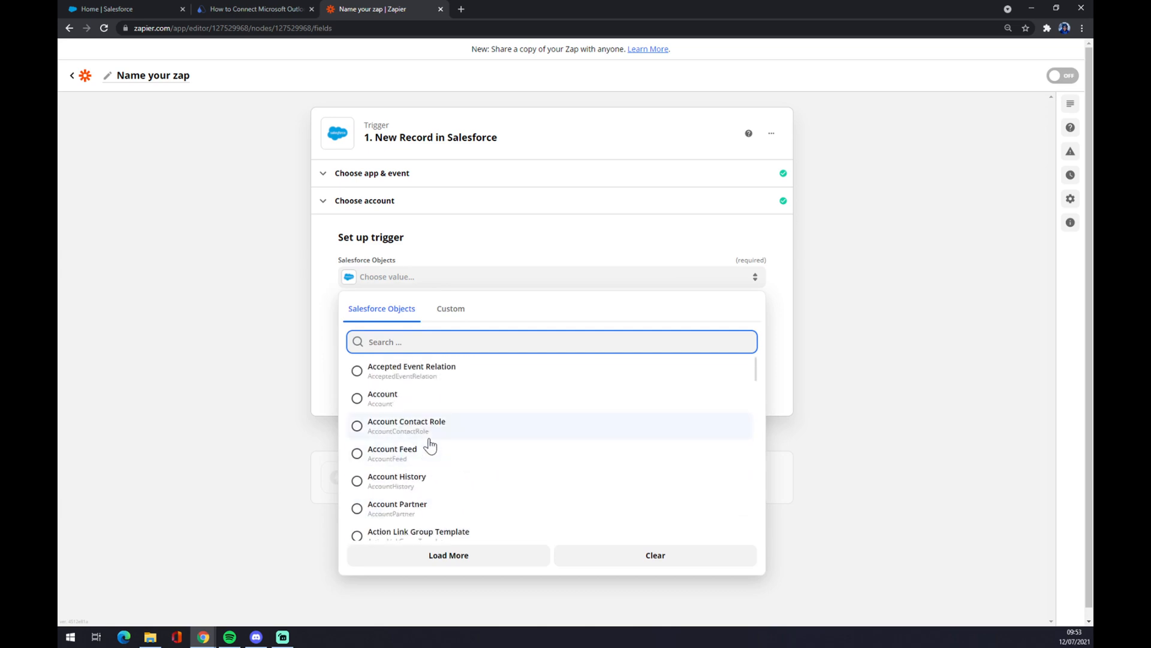
{"action": "mouse_move", "coordinate": [439, 401]}
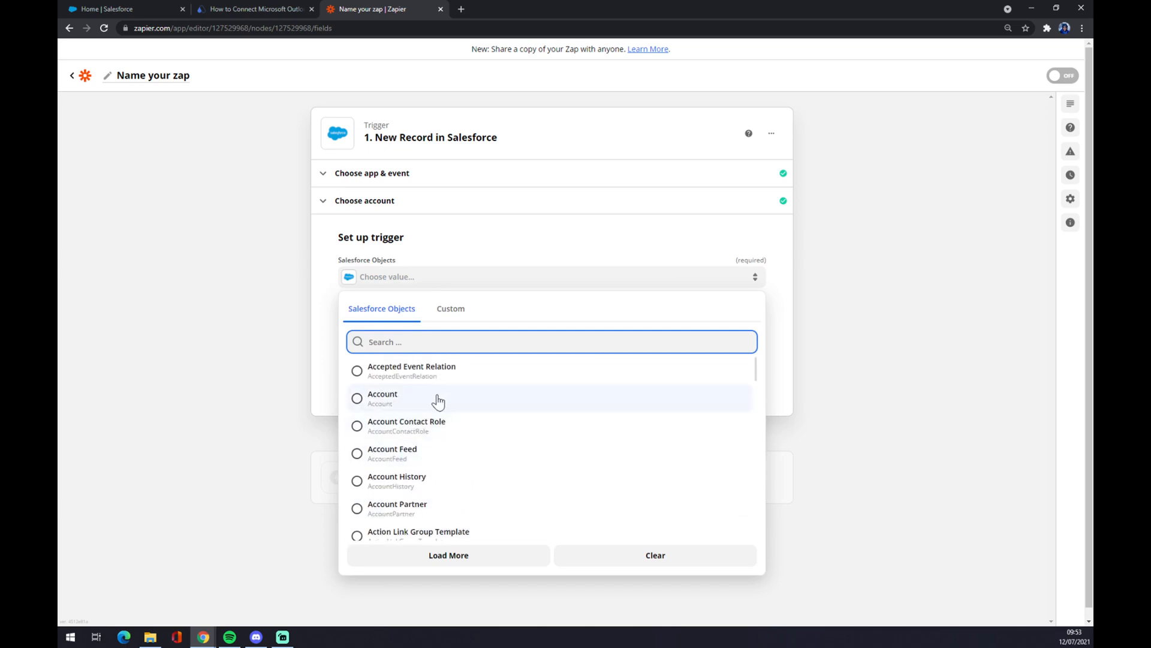
{"action": "left_click", "coordinate": [382, 398]}
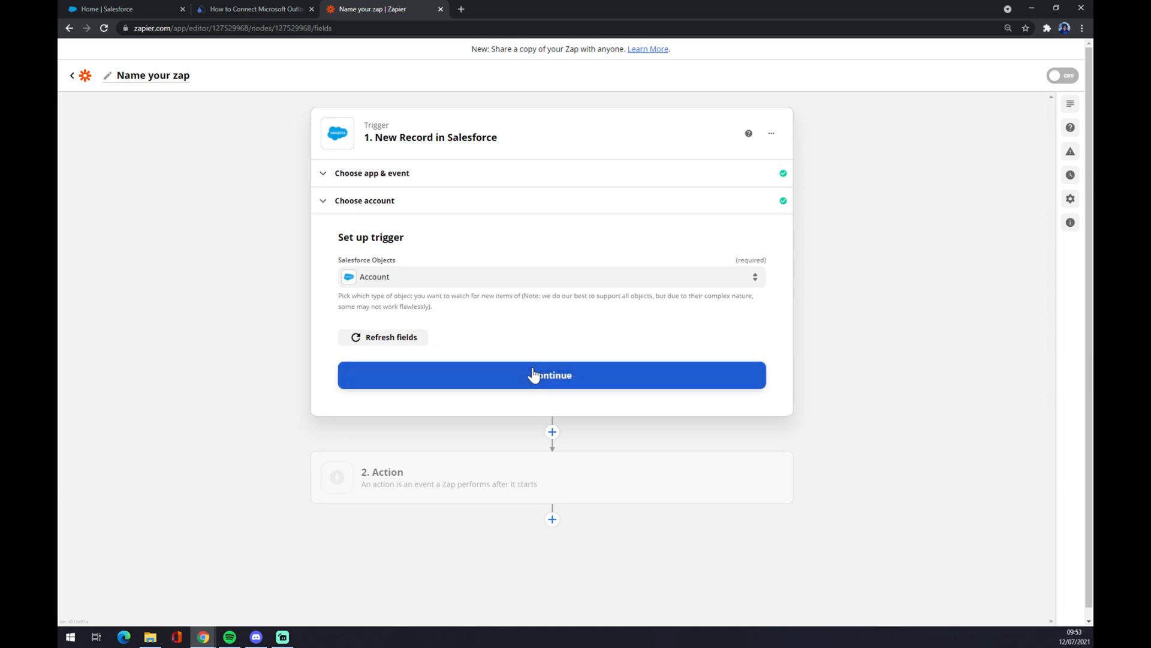
{"action": "left_click", "coordinate": [552, 374]}
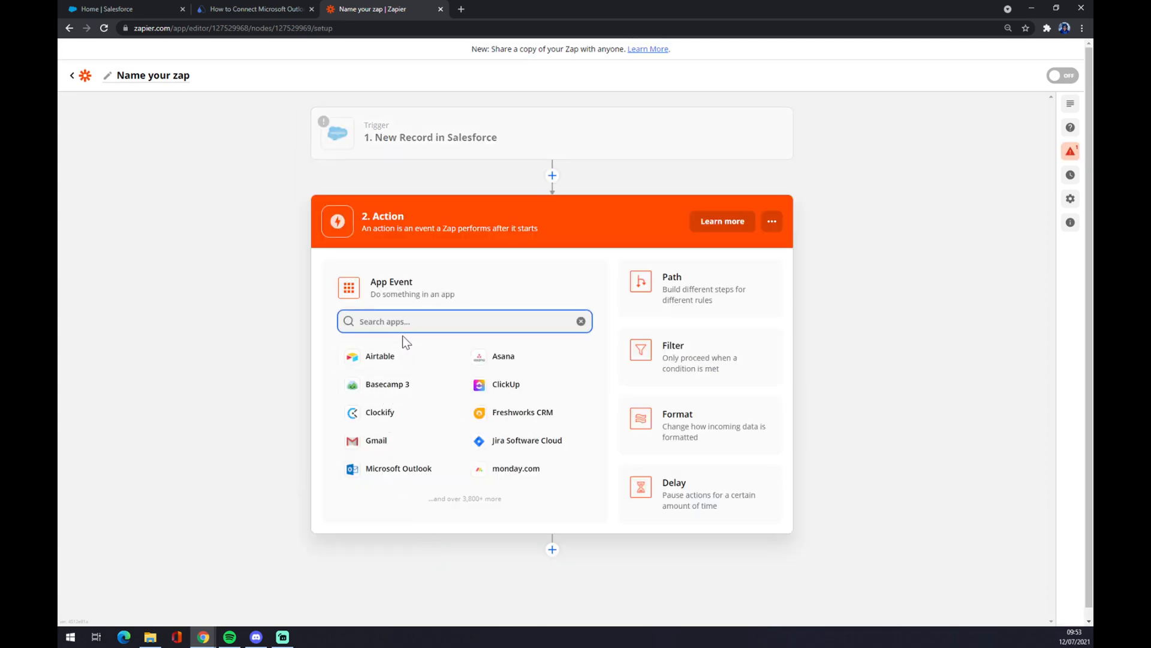
Make Microsoft Outlook the action app with Update Contact as the event, continuing to account choice.
{"action": "type", "text": "outlook"}
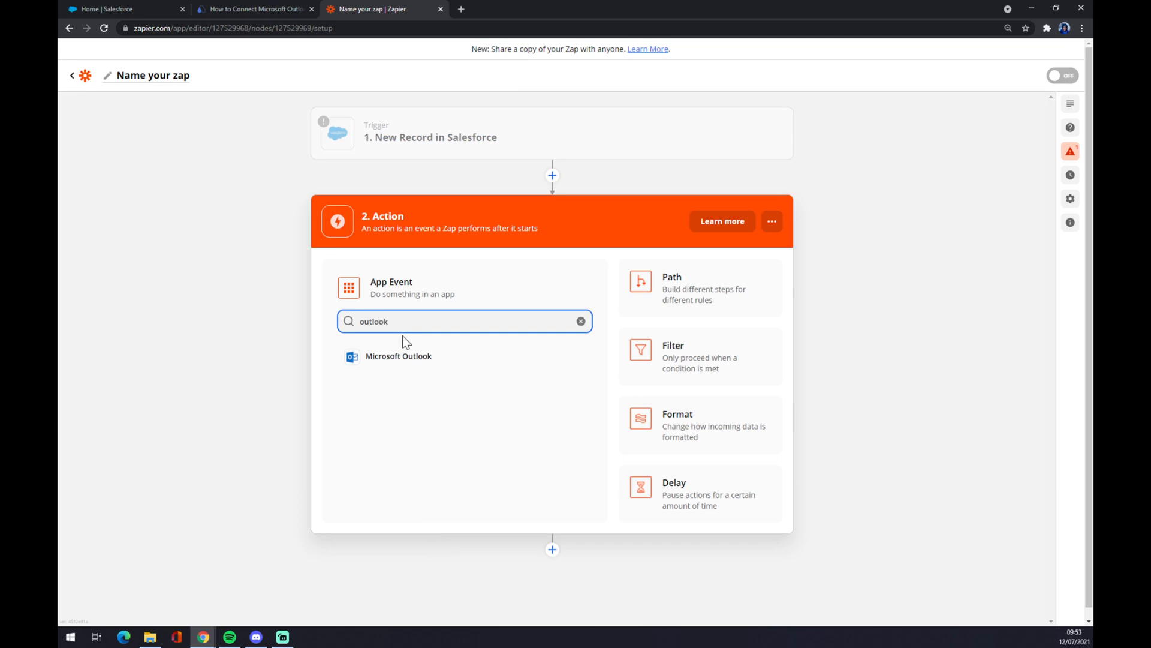
{"action": "left_click", "coordinate": [398, 356]}
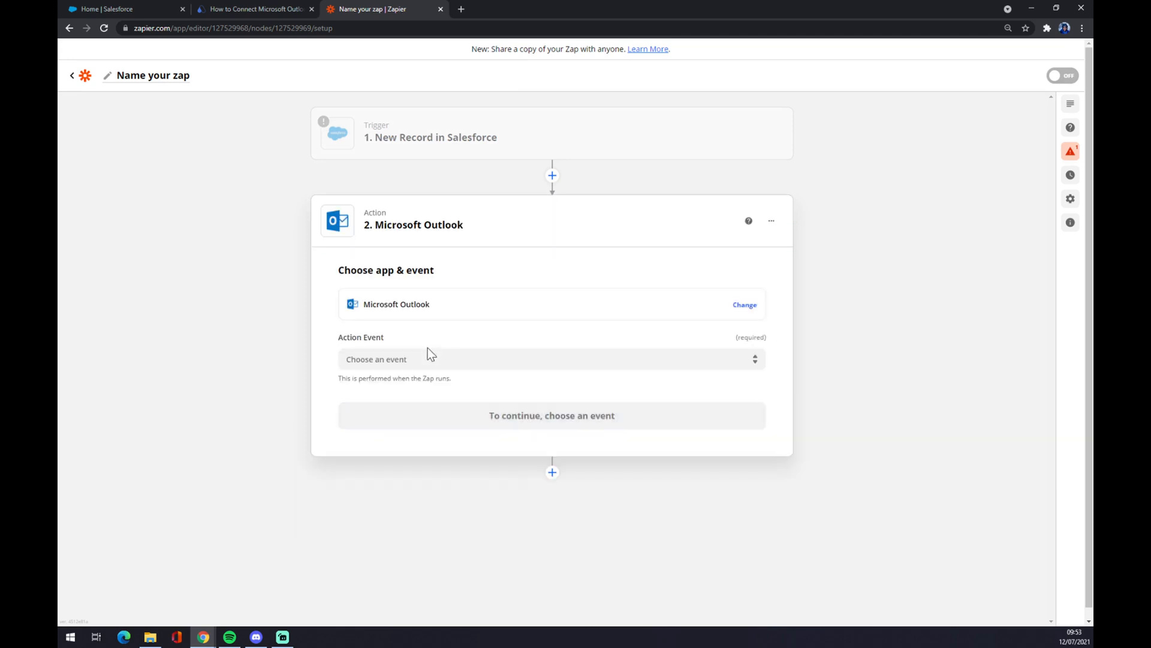
{"action": "left_click", "coordinate": [552, 358]}
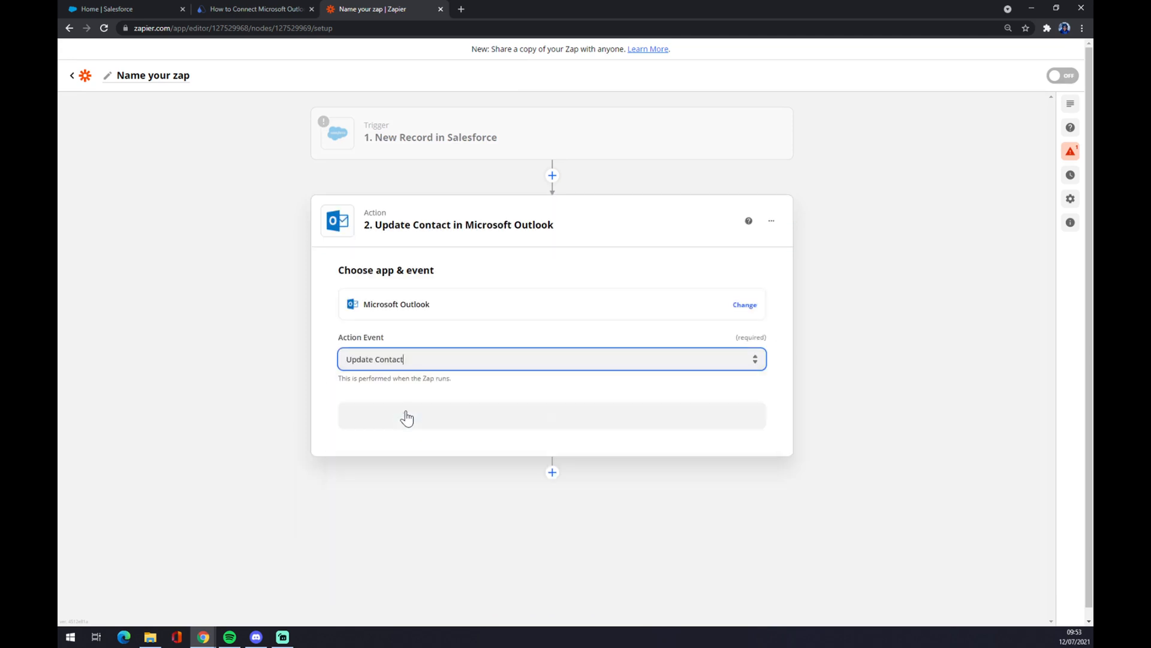
{"action": "left_click", "coordinate": [551, 416]}
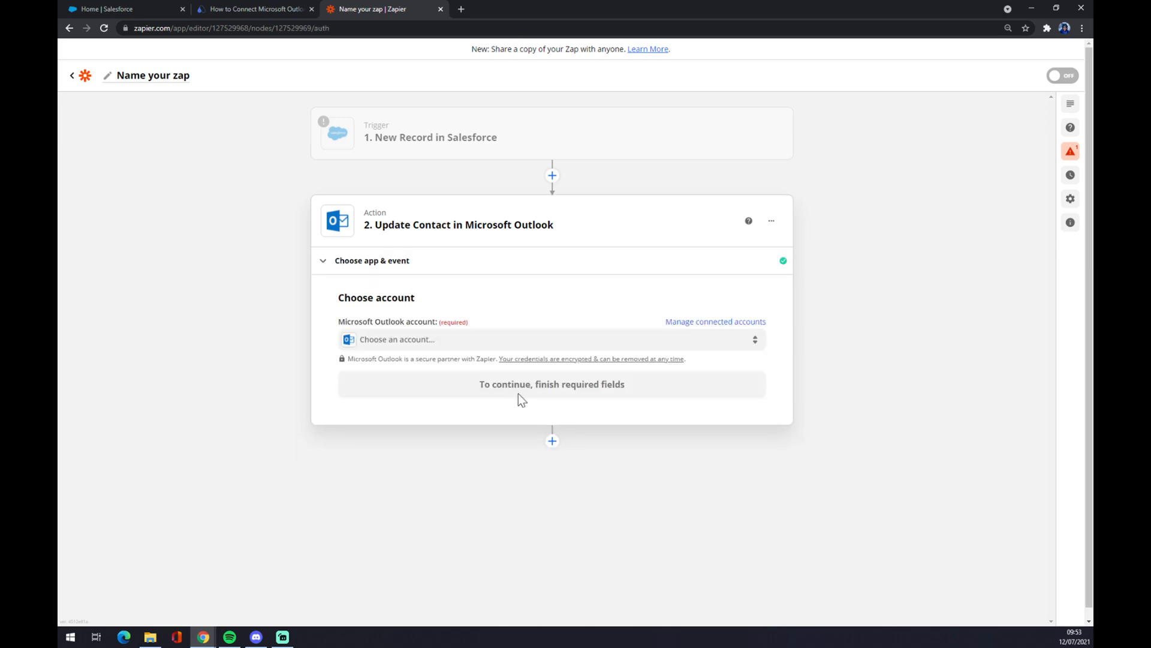
{"action": "mouse_move", "coordinate": [435, 358]}
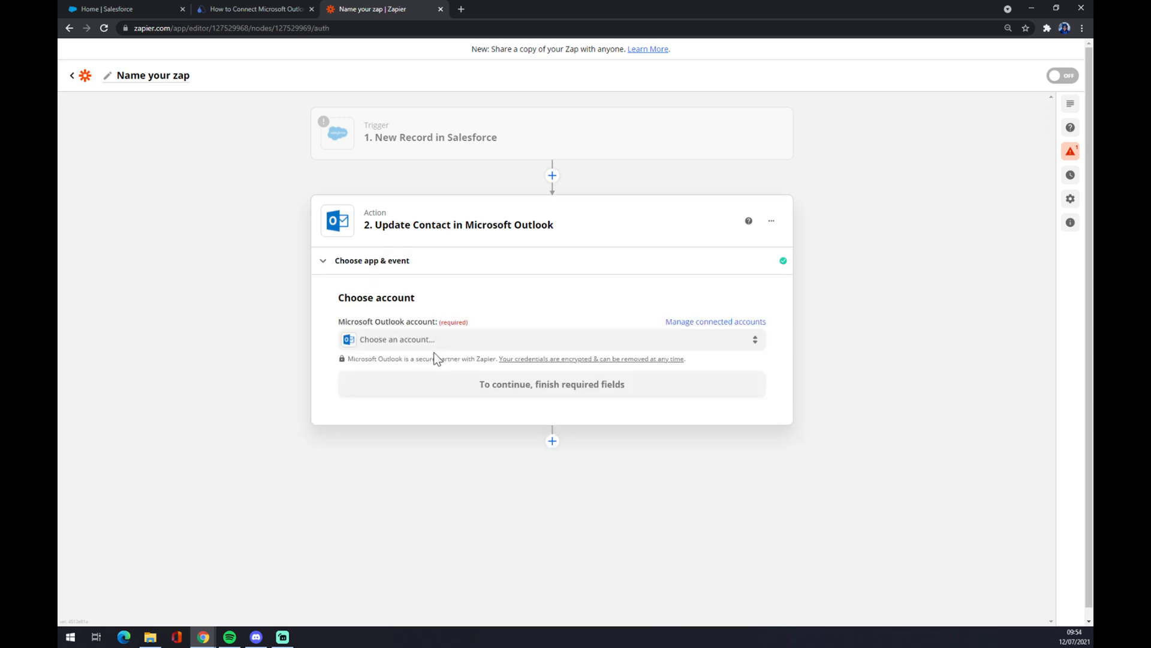
{"action": "mouse_move", "coordinate": [367, 436]}
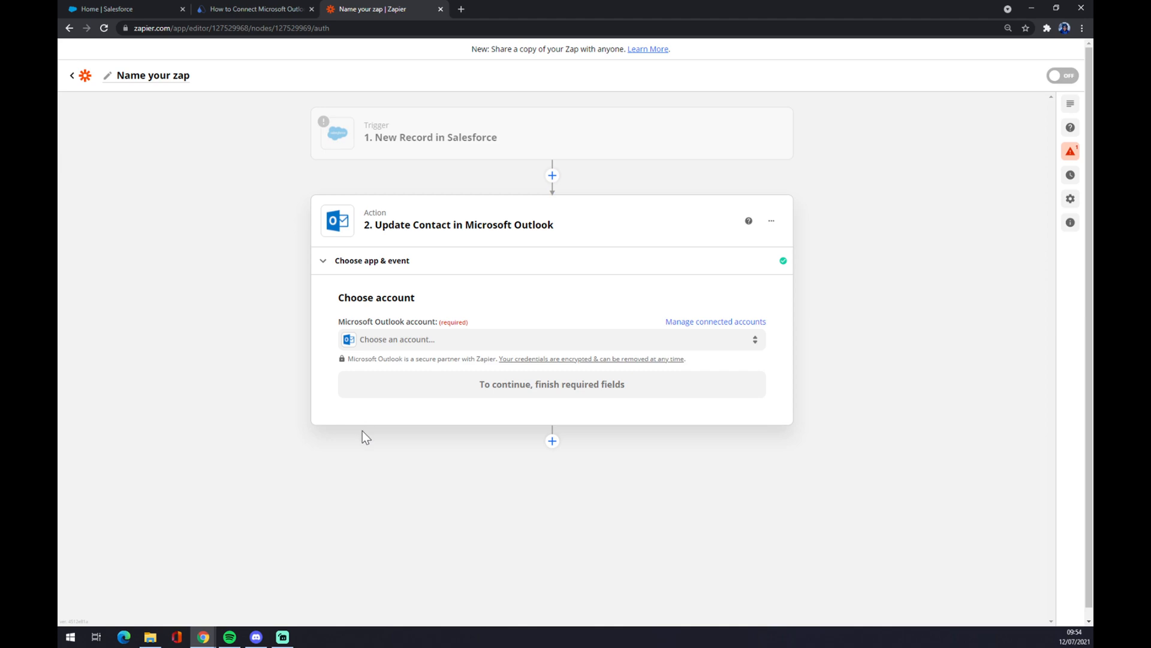